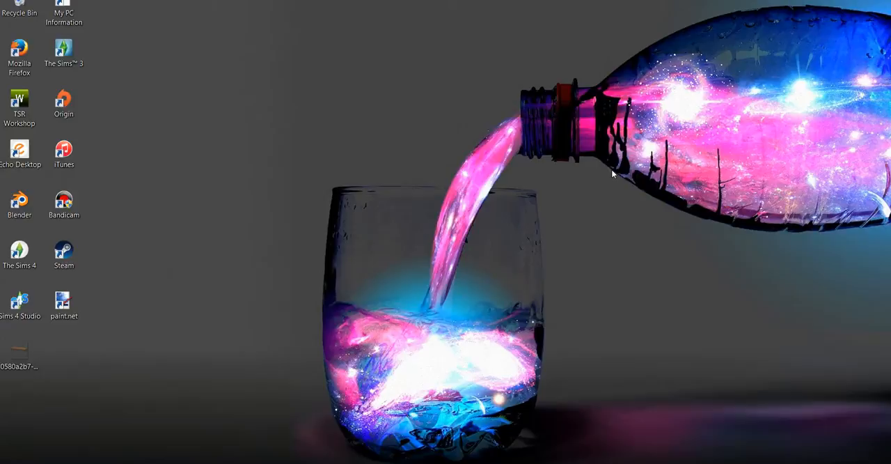
pyautogui.moveTo(48, 186)
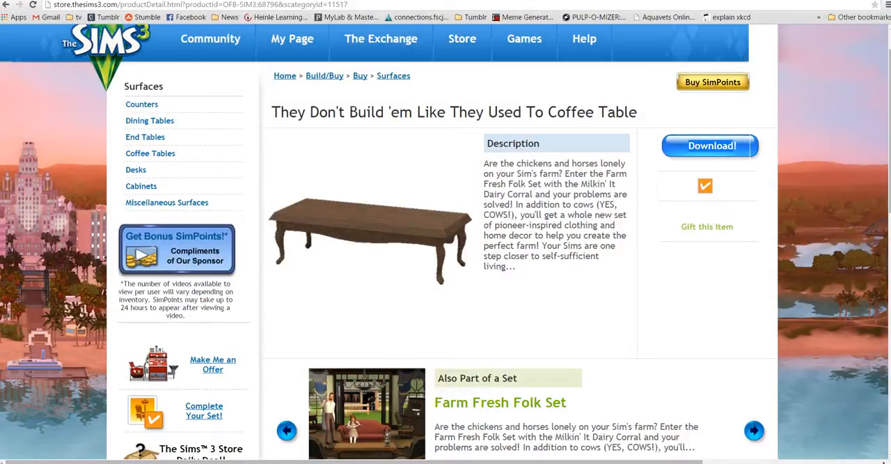
# Download the coffee table from The Sims 3 Store into the launcher, then minimize the windows
pyautogui.click(461, 38)
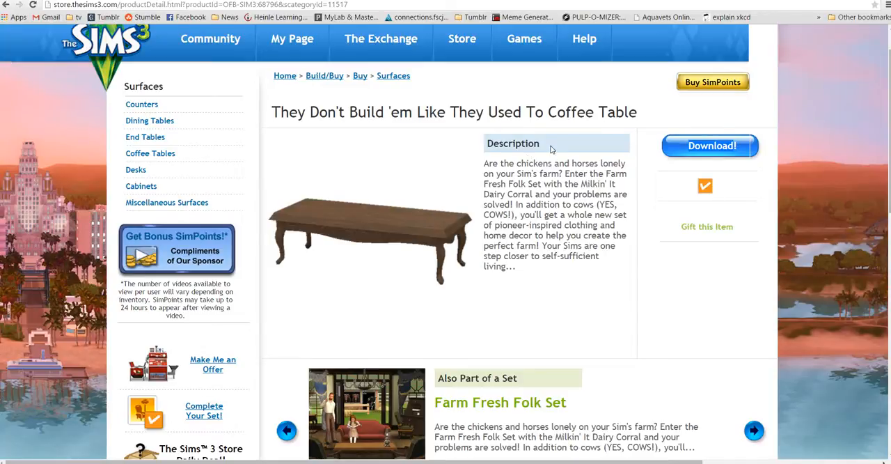
pyautogui.moveTo(576, 144)
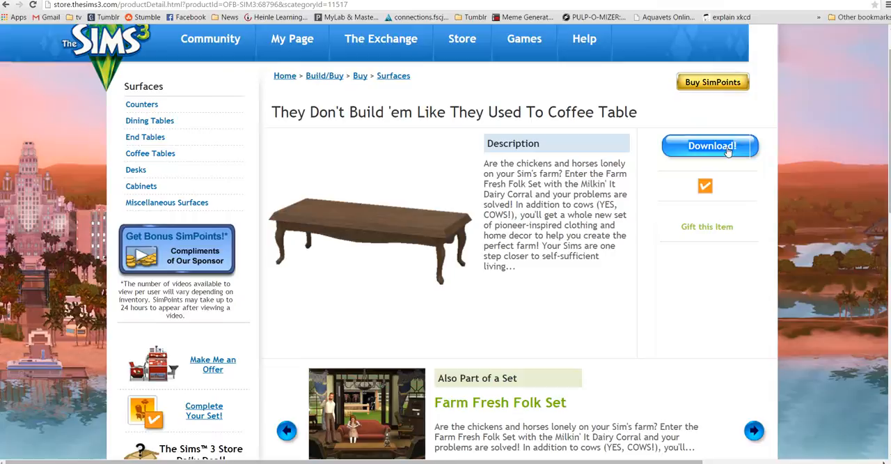
pyautogui.click(710, 146)
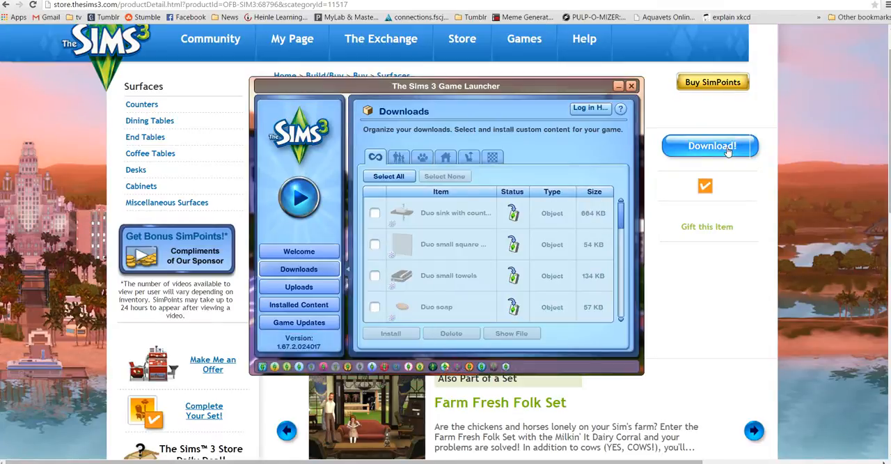
pyautogui.moveTo(721, 162)
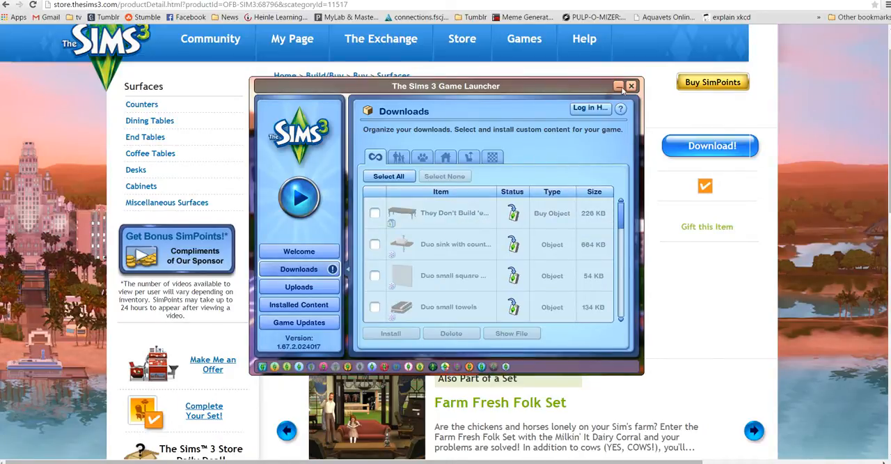
pyautogui.click(631, 86)
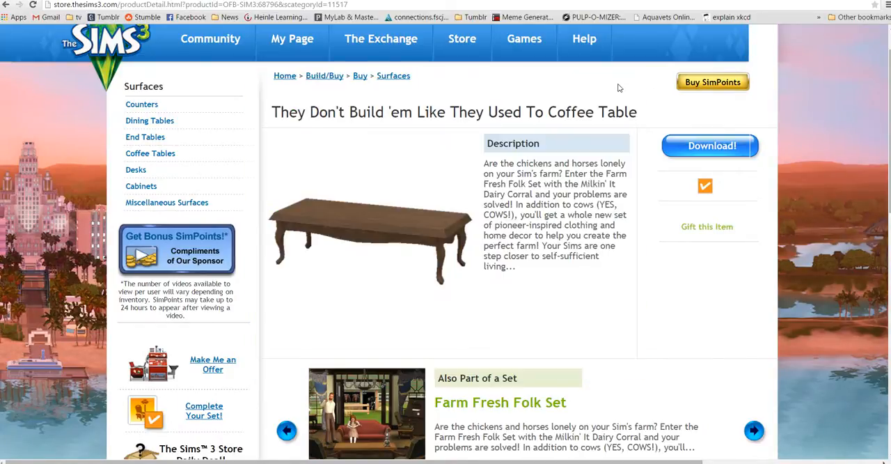
pyautogui.moveTo(867, 9)
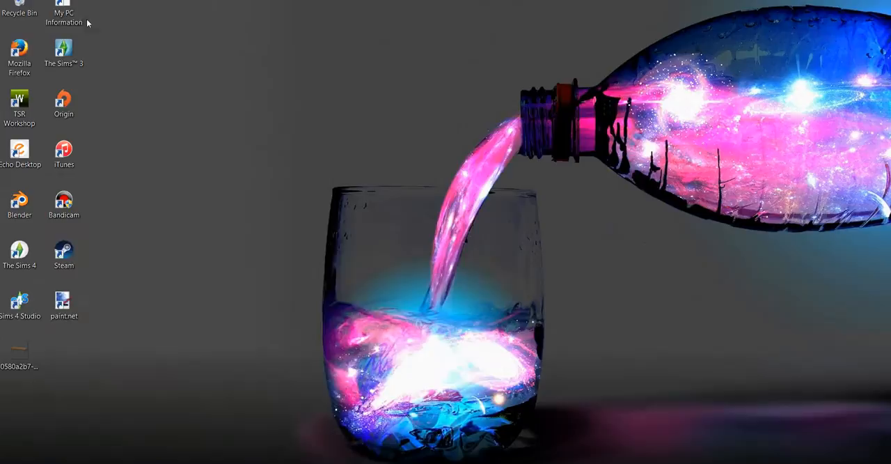
# Launch TSR Workshop and start a new project from the New import template
pyautogui.doubleClick(19, 99)
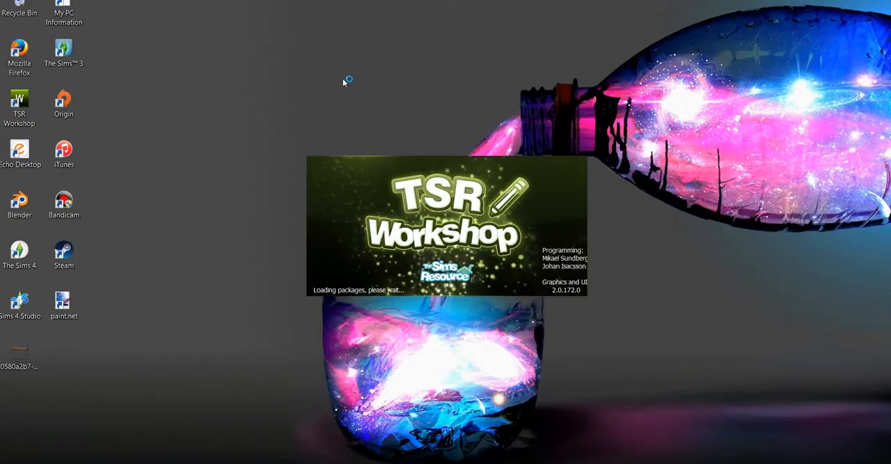
pyautogui.moveTo(298, 57)
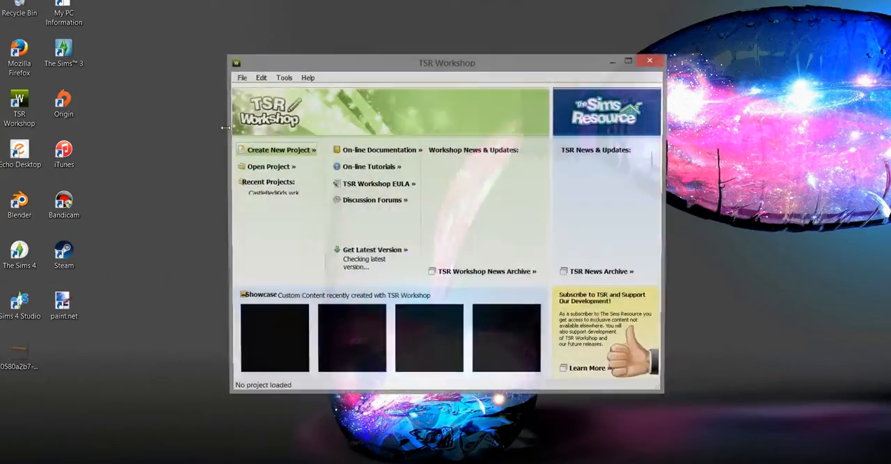
pyautogui.click(277, 149)
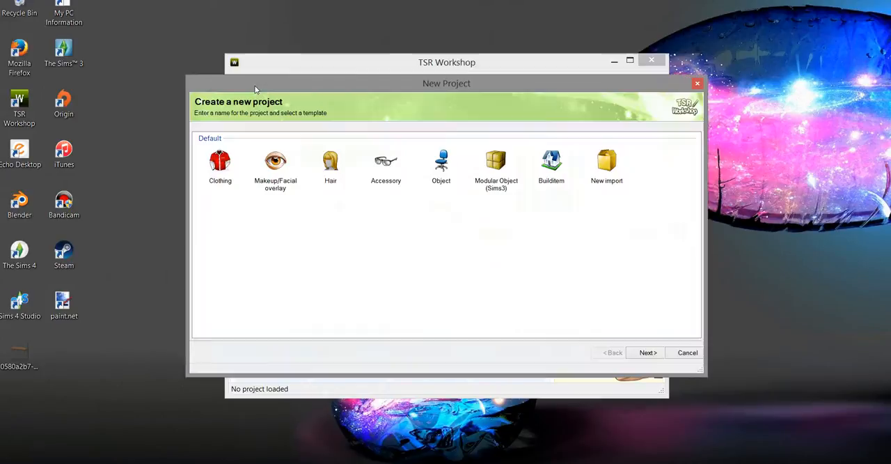
pyautogui.click(607, 164)
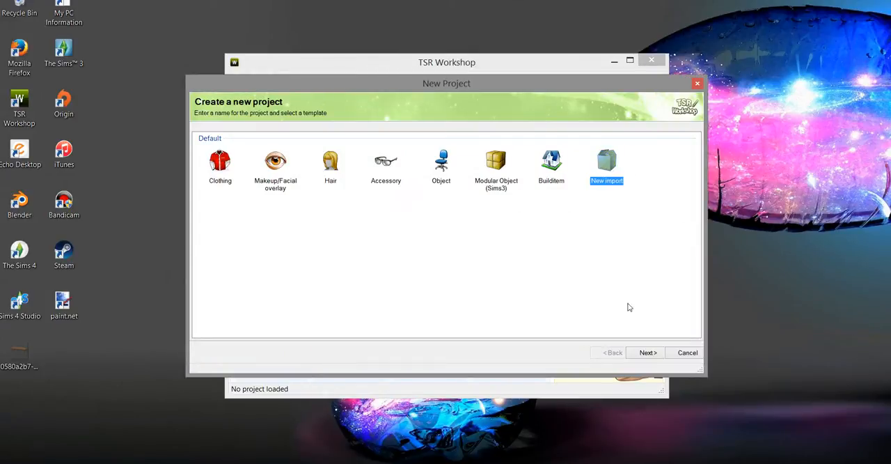
pyautogui.click(647, 352)
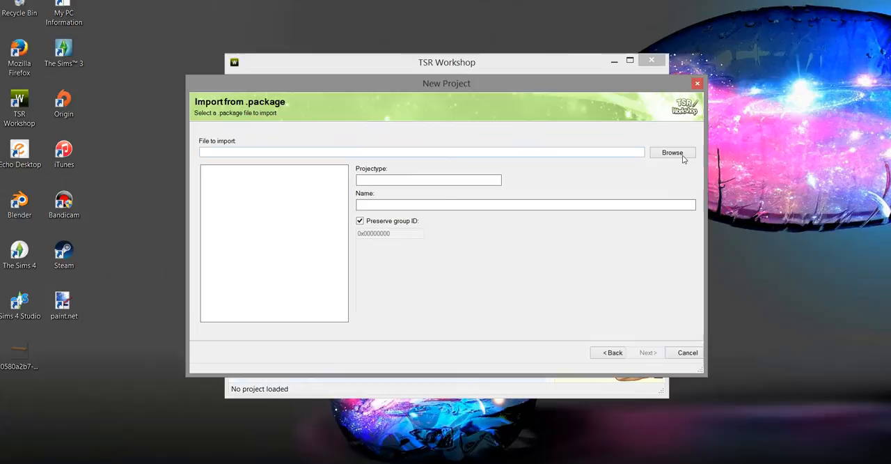
# Import the tableCoffeeES2x1(2) package as a non-Sims 4 project with default name and description
pyautogui.click(672, 152)
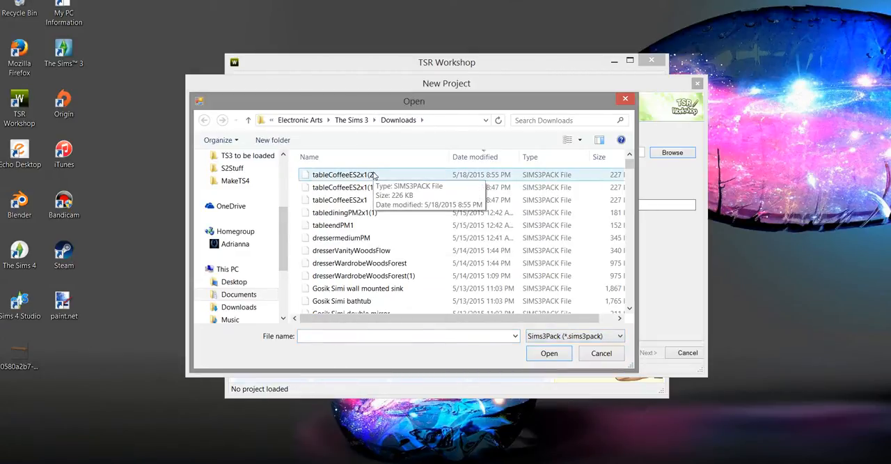
pyautogui.click(343, 174)
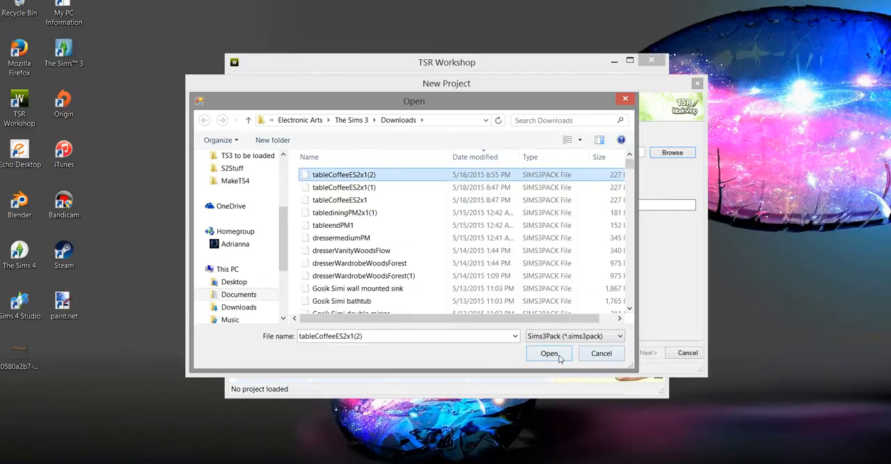
pyautogui.click(550, 353)
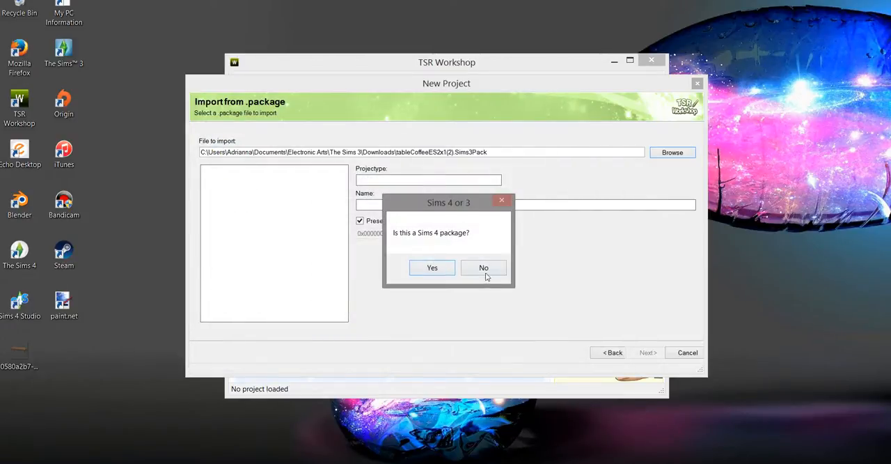
pyautogui.click(483, 268)
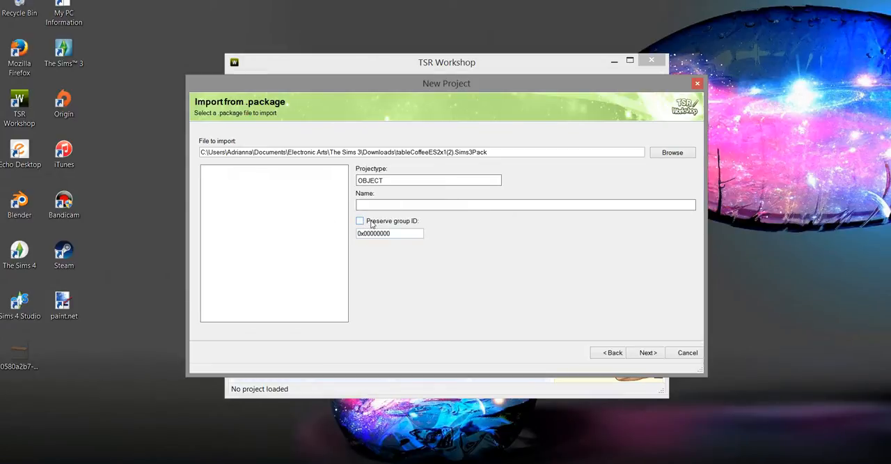
pyautogui.moveTo(613, 296)
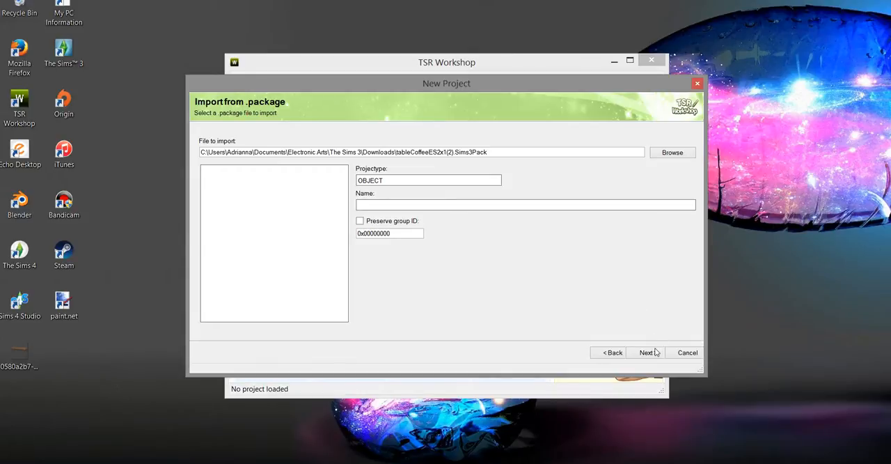
pyautogui.click(647, 352)
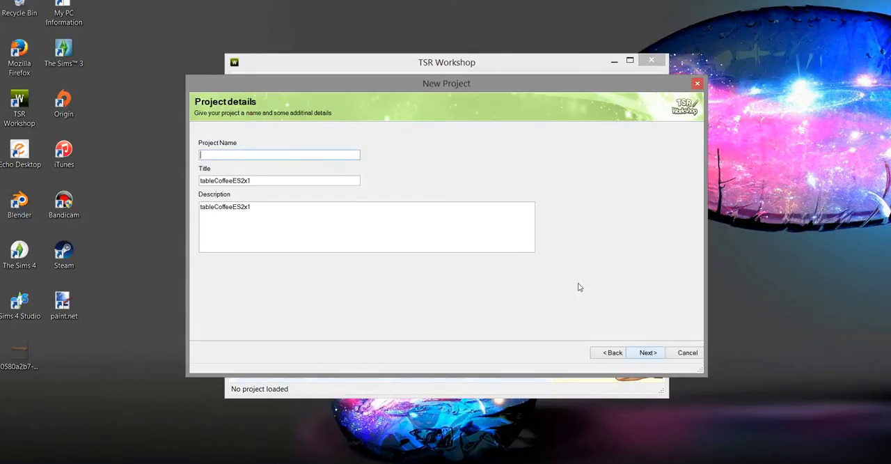
pyautogui.click(647, 353)
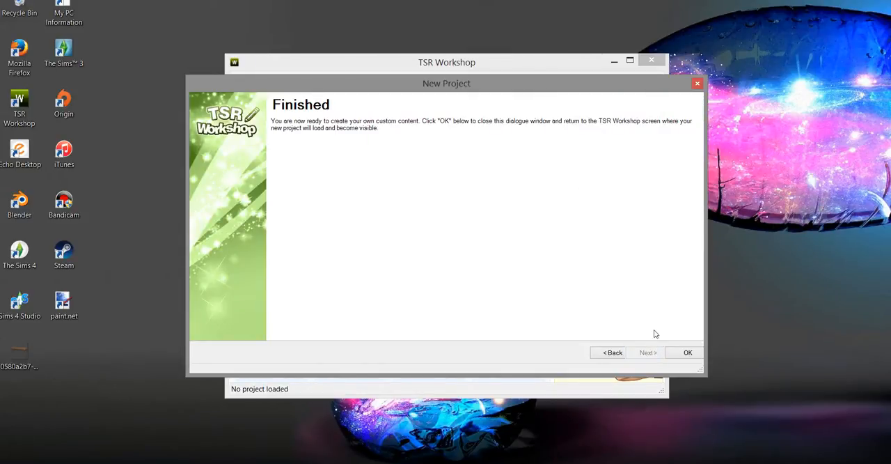
pyautogui.click(689, 353)
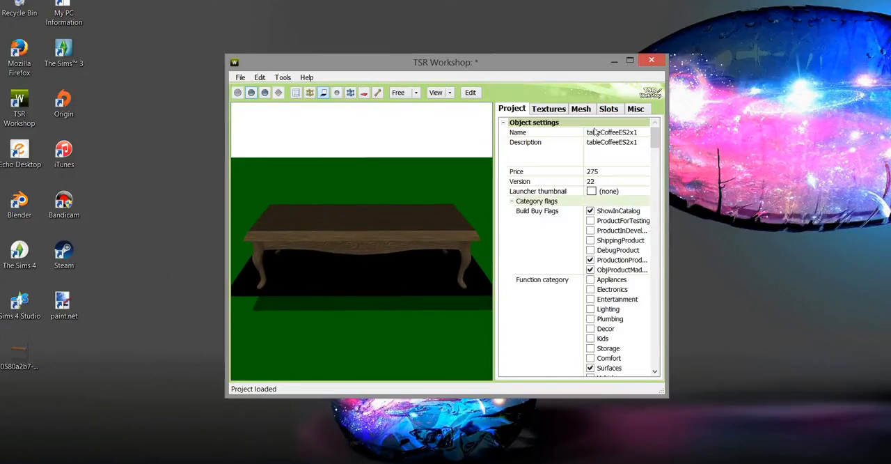
# Export the mask texture as 'mask' into a newly created tutorialfolder
pyautogui.click(549, 109)
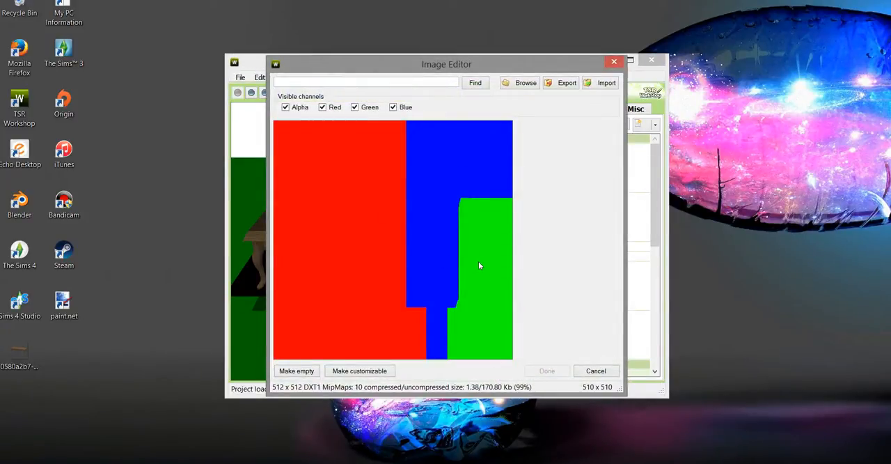
pyautogui.moveTo(526, 285)
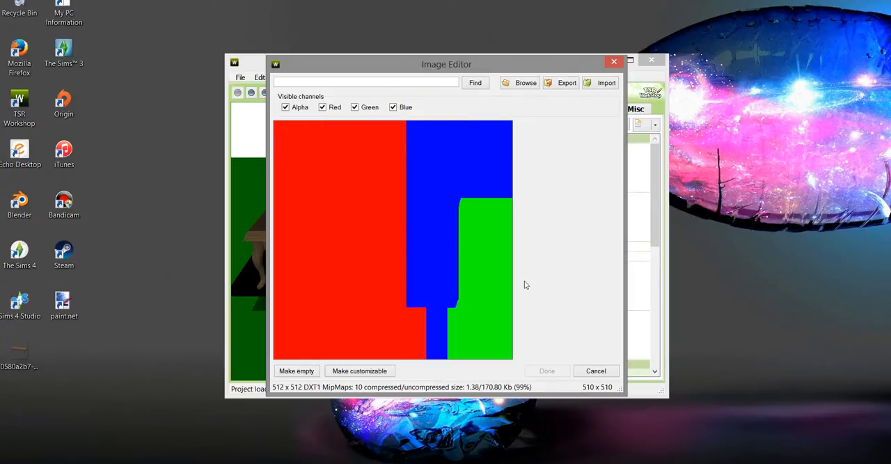
pyautogui.moveTo(446, 221)
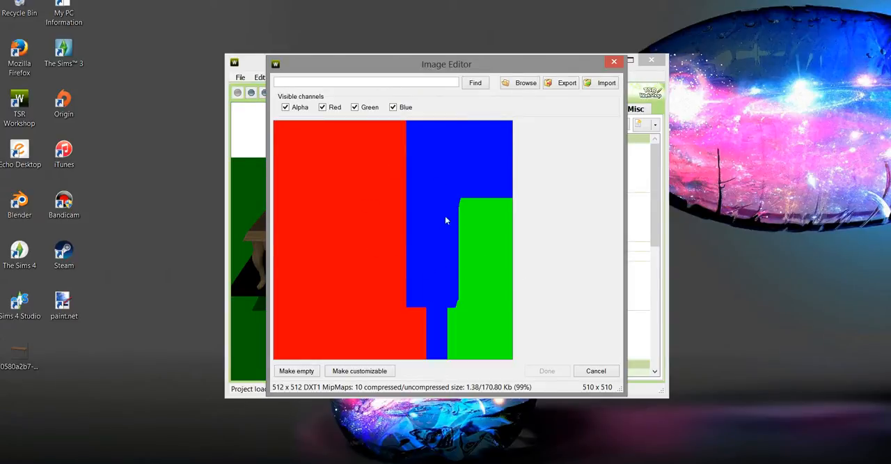
pyautogui.click(567, 82)
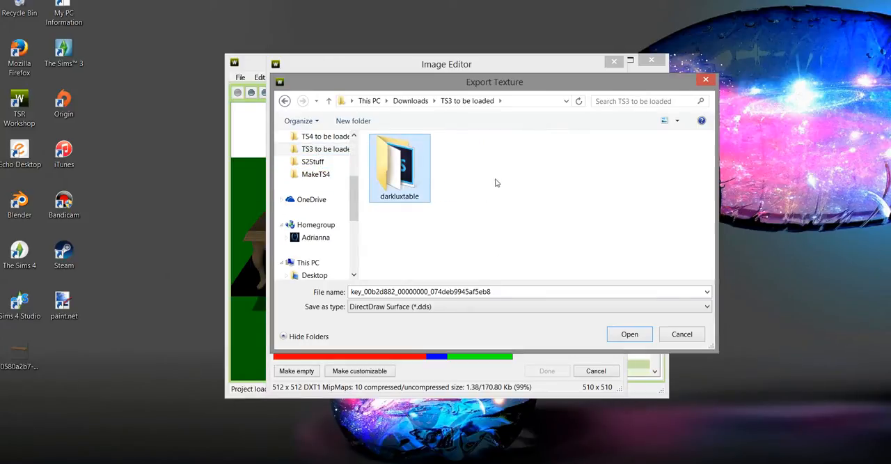
pyautogui.rightClick(497, 182)
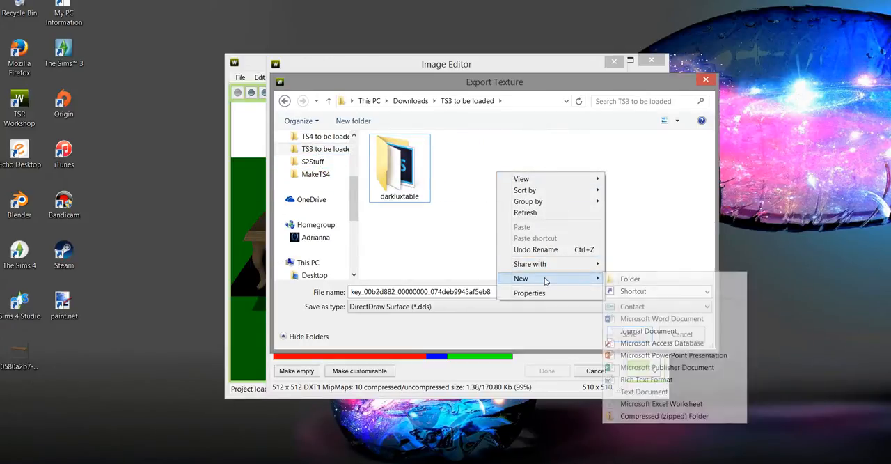
pyautogui.click(630, 279)
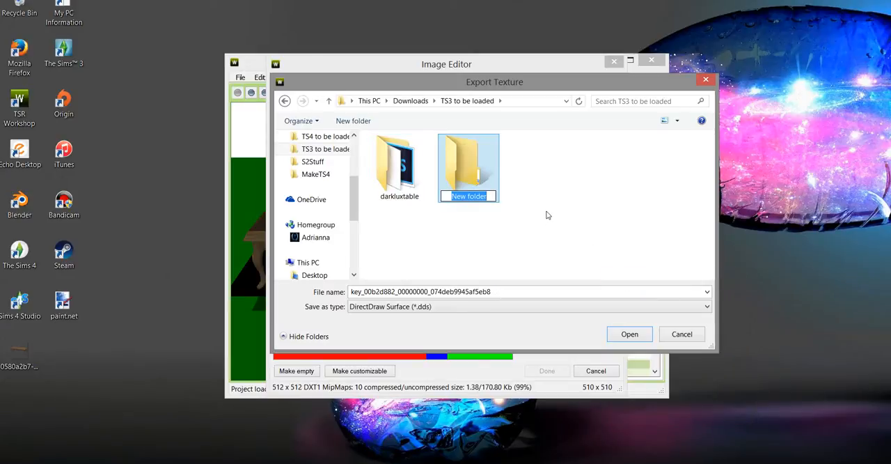
pyautogui.write('tutorialfo')
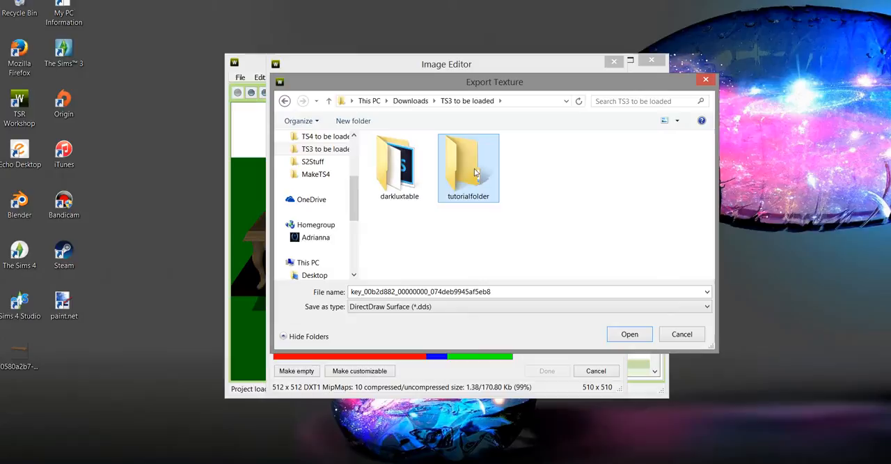
pyautogui.doubleClick(468, 160)
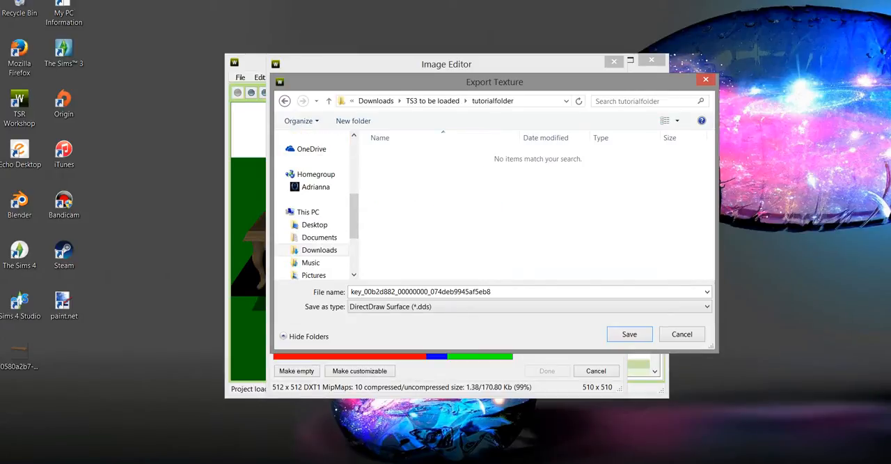
pyautogui.write('mask')
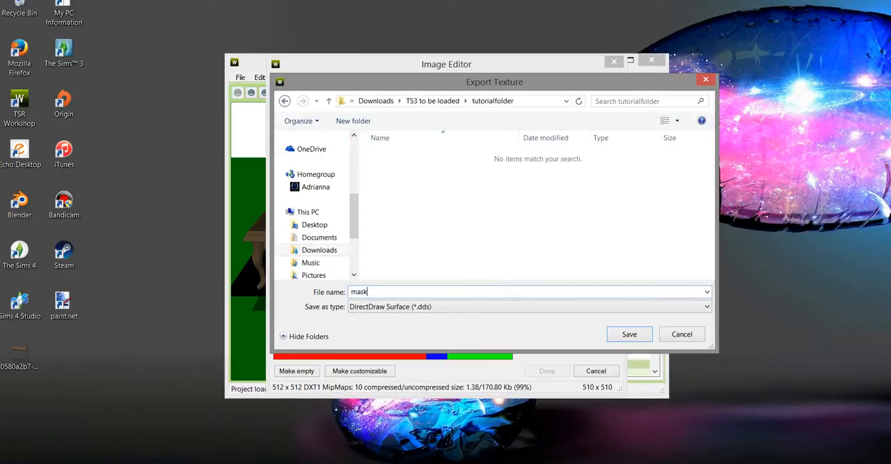
pyautogui.click(630, 334)
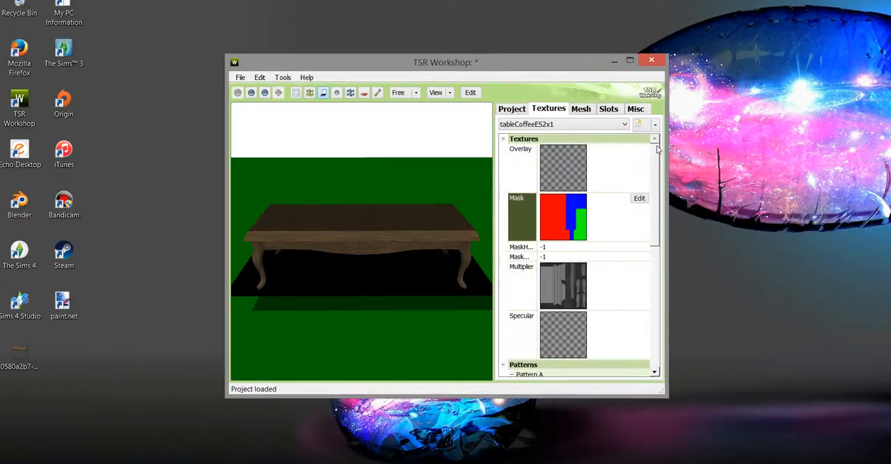
# Export the Multiplier texture as 'multiplyer' into tutorialfolder
pyautogui.scroll(-3)
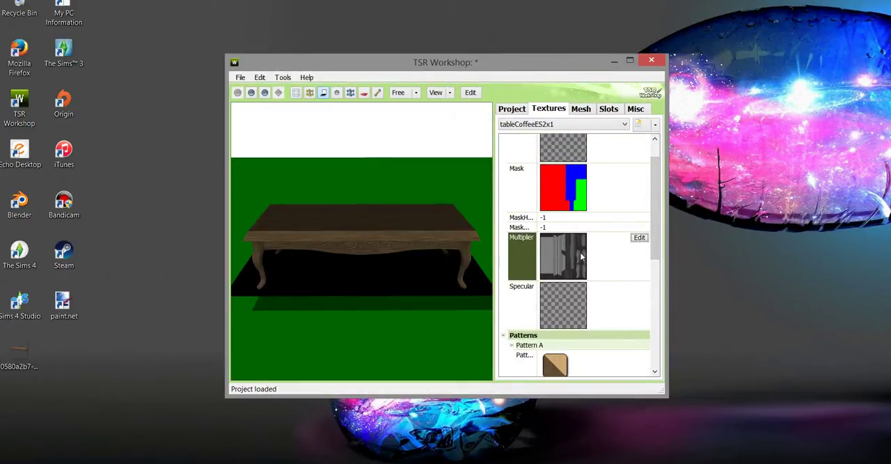
pyautogui.click(639, 237)
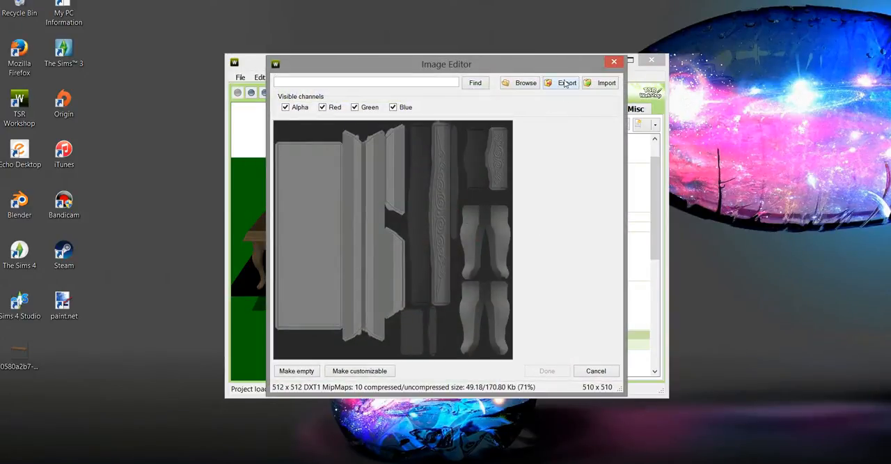
pyautogui.click(565, 82)
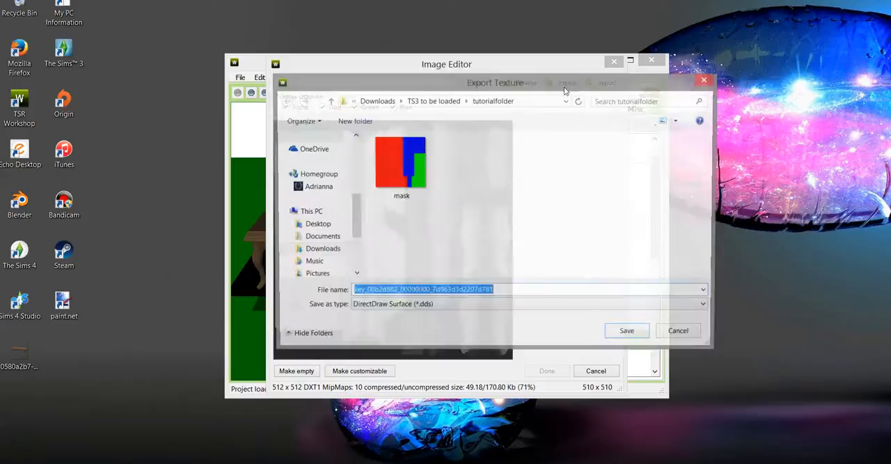
pyautogui.write('multiplyer')
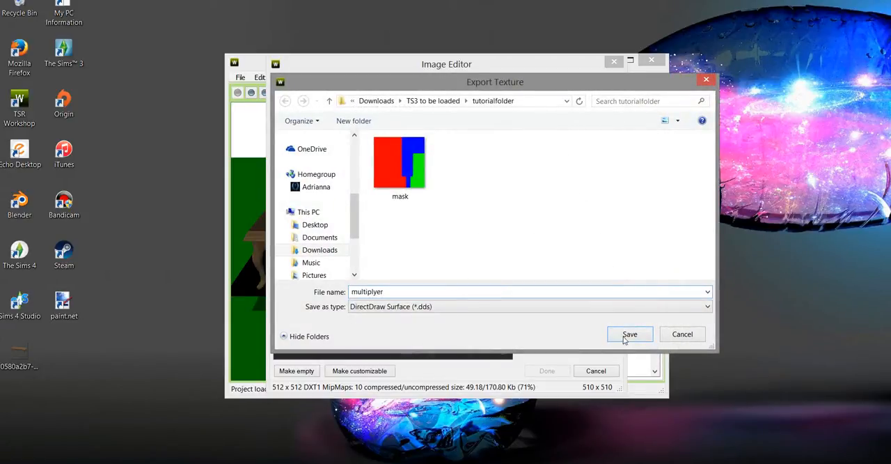
pyautogui.click(630, 334)
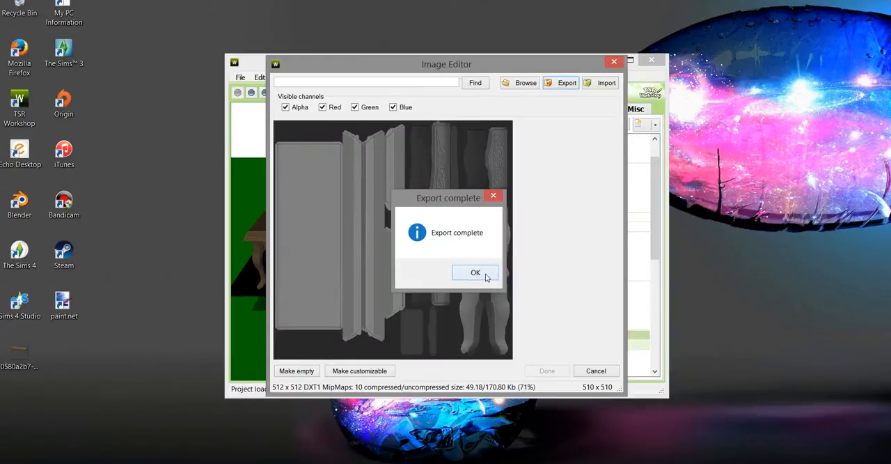
pyautogui.click(475, 272)
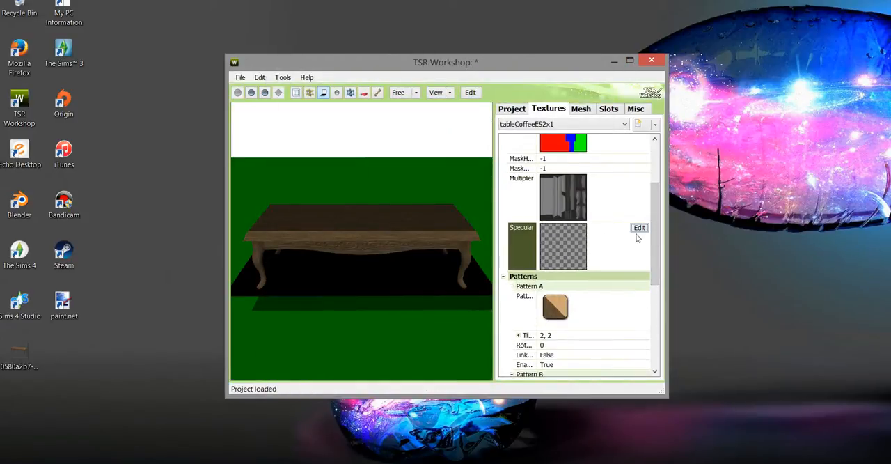
# Inspect the Specular and Stencil A textures, confirming both are empty
pyautogui.click(639, 228)
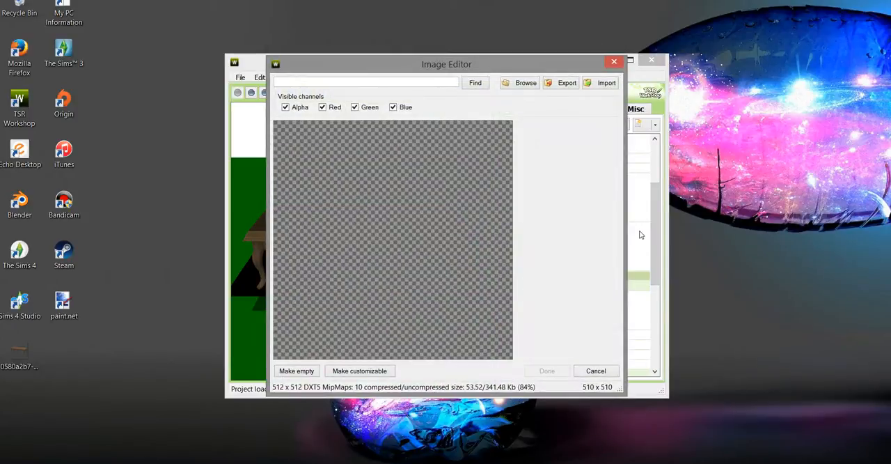
pyautogui.click(597, 371)
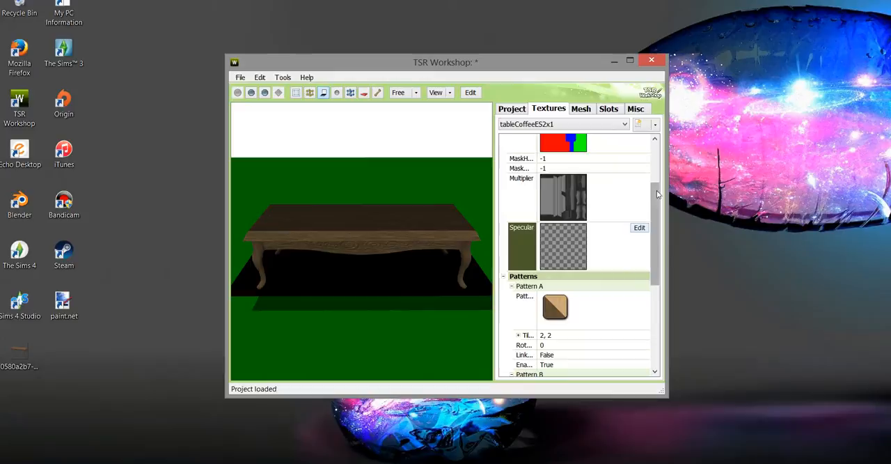
pyautogui.scroll(-3)
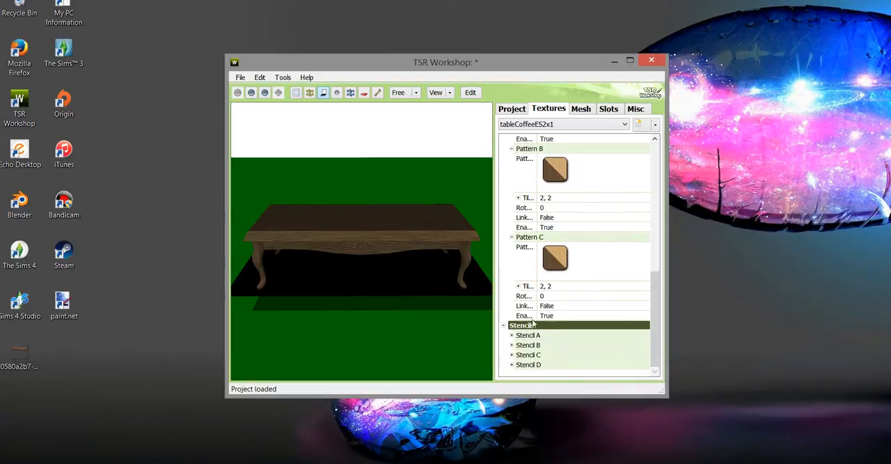
pyautogui.click(512, 335)
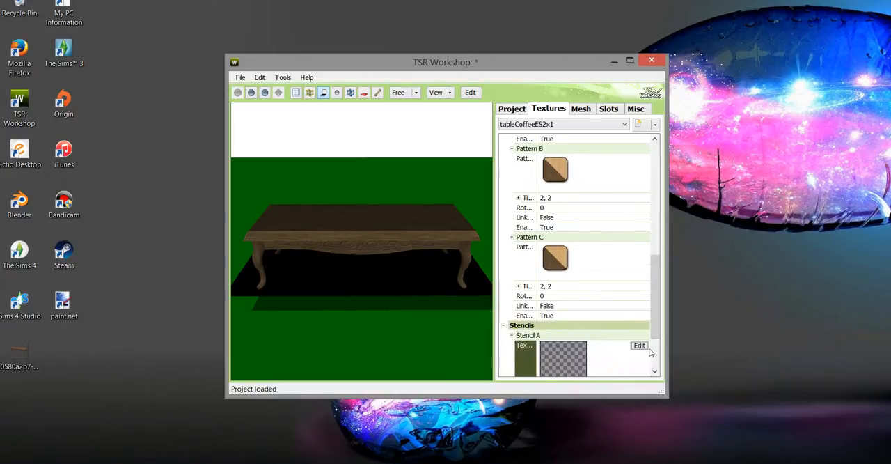
pyautogui.click(639, 346)
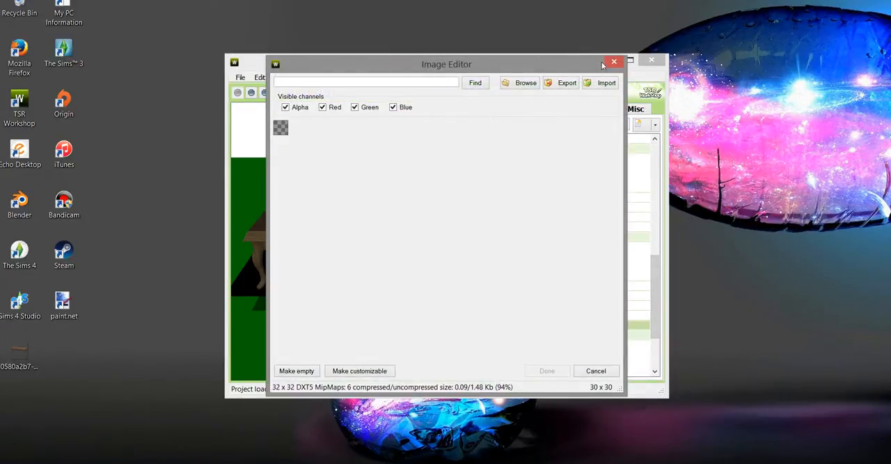
pyautogui.click(614, 61)
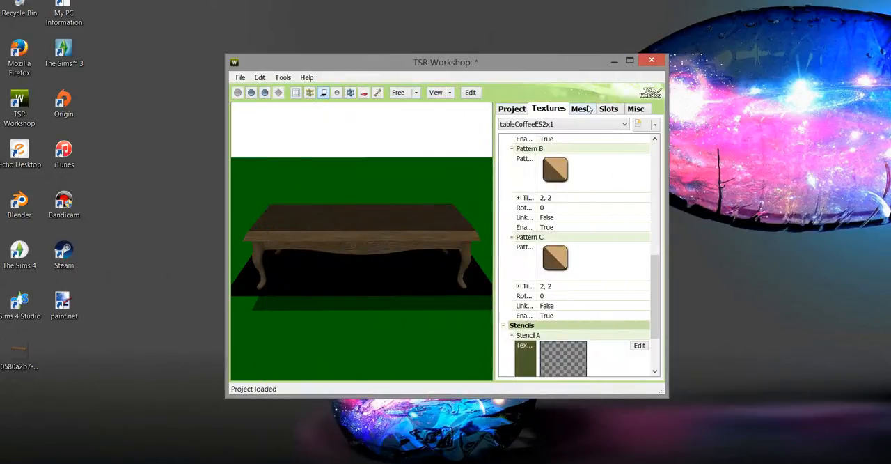
pyautogui.click(582, 109)
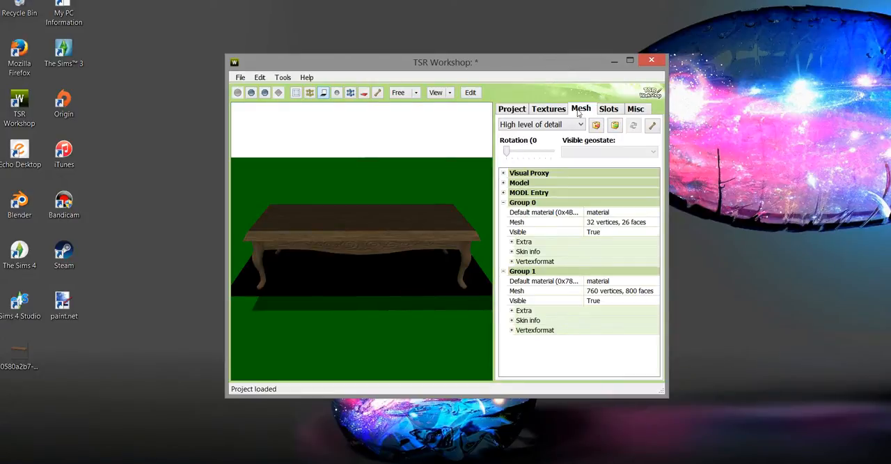
pyautogui.moveTo(654, 294)
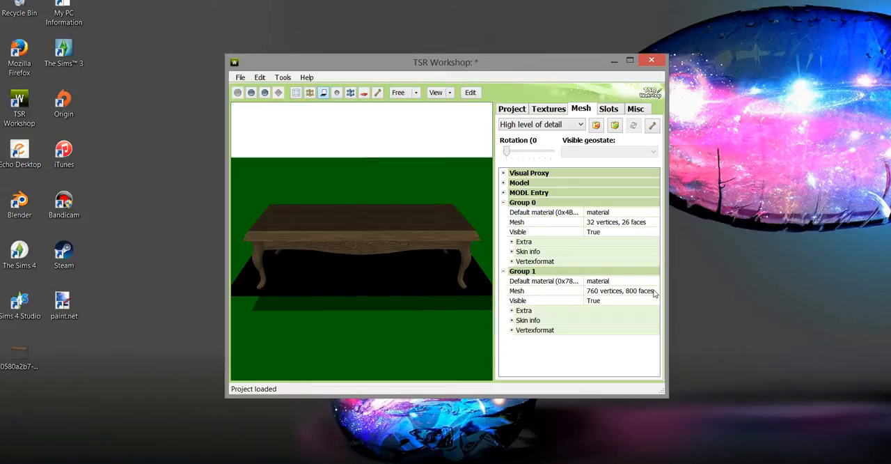
pyautogui.moveTo(630, 291)
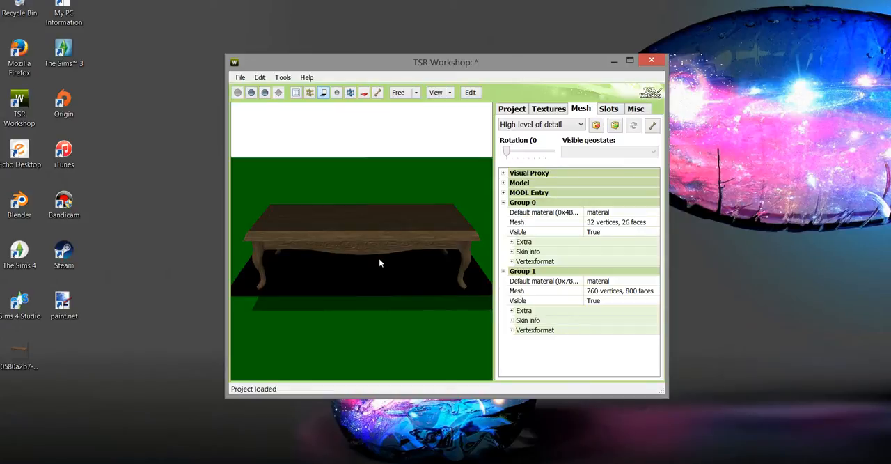
# Preview the Medium LOD, return to High, and start exporting the high-detail mesh
pyautogui.moveTo(379, 263); pyautogui.dragTo(426, 252)
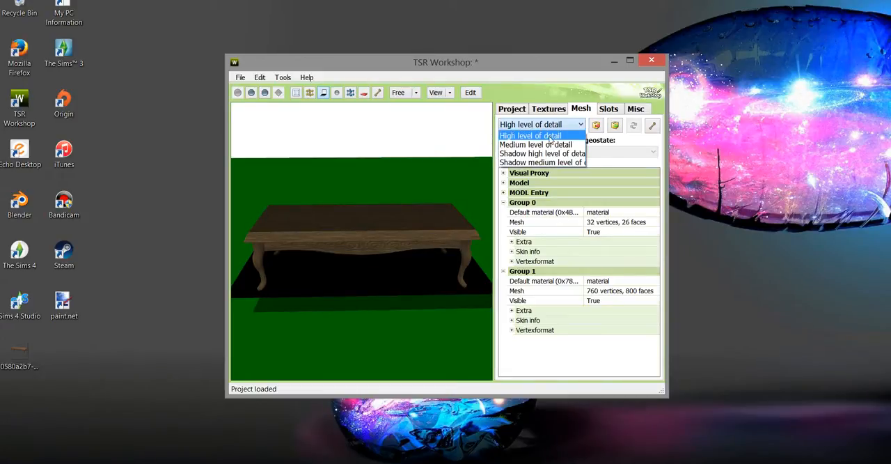
pyautogui.click(538, 144)
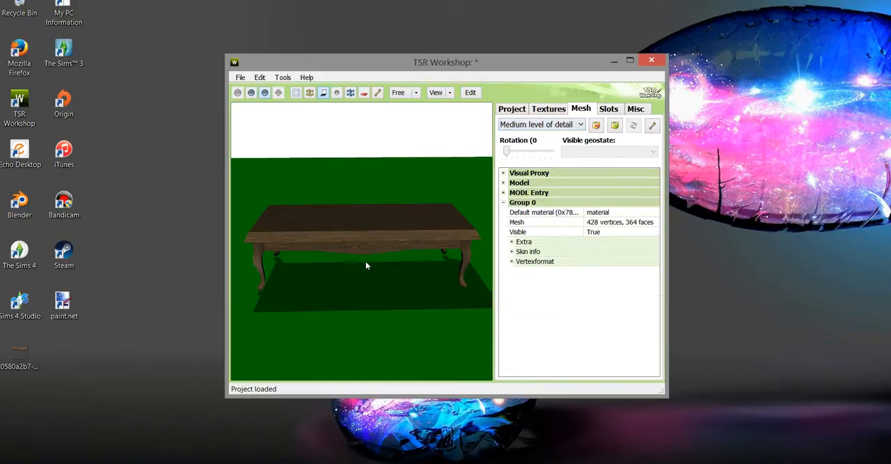
pyautogui.click(542, 124)
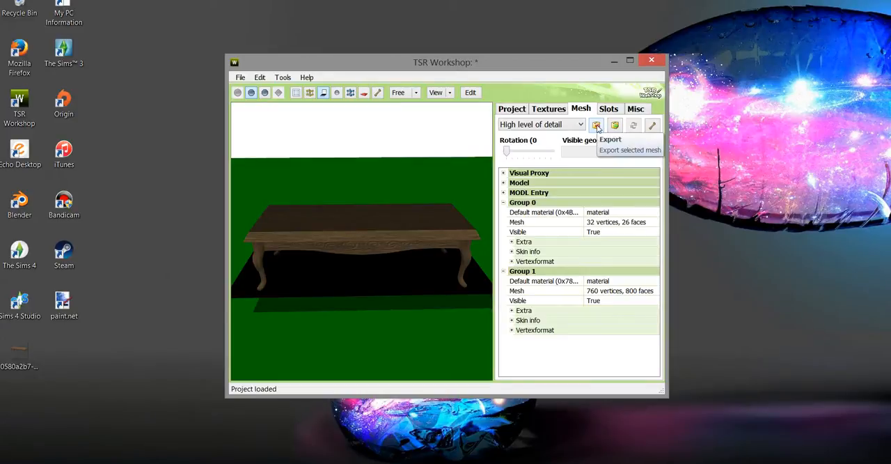
pyautogui.click(610, 140)
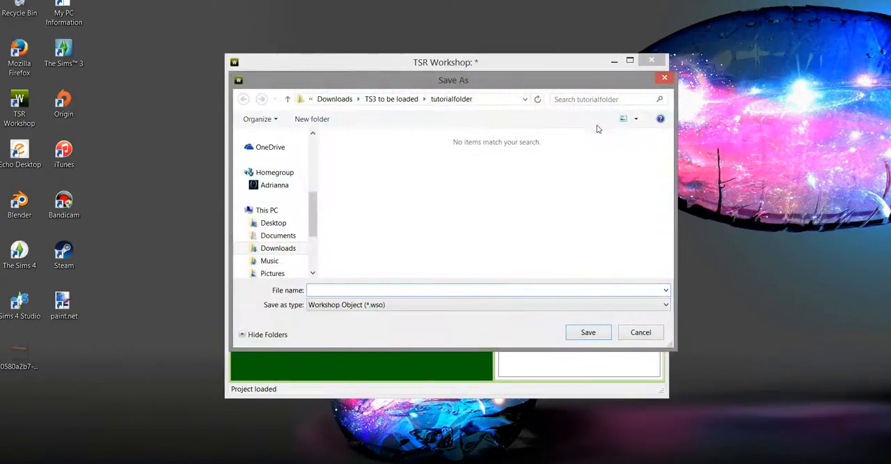
# Save the high-detail mesh as Wavefront OBJ named 'coffeetablemesh'
pyautogui.click(488, 304)
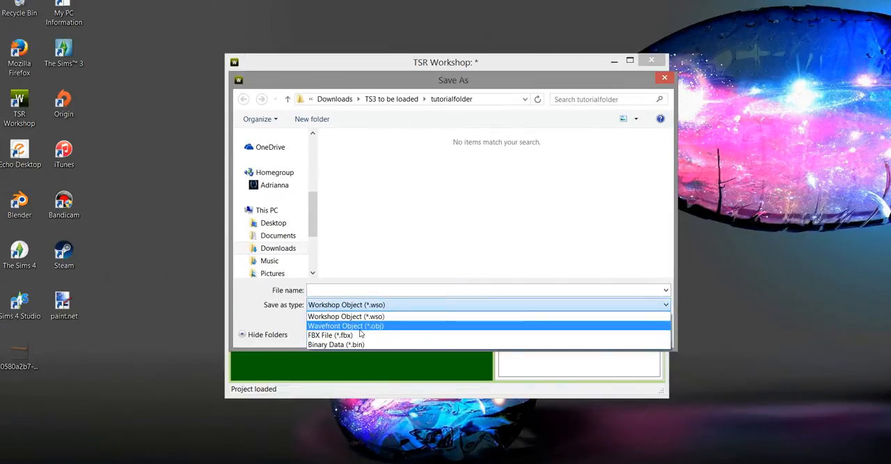
pyautogui.moveTo(358, 331)
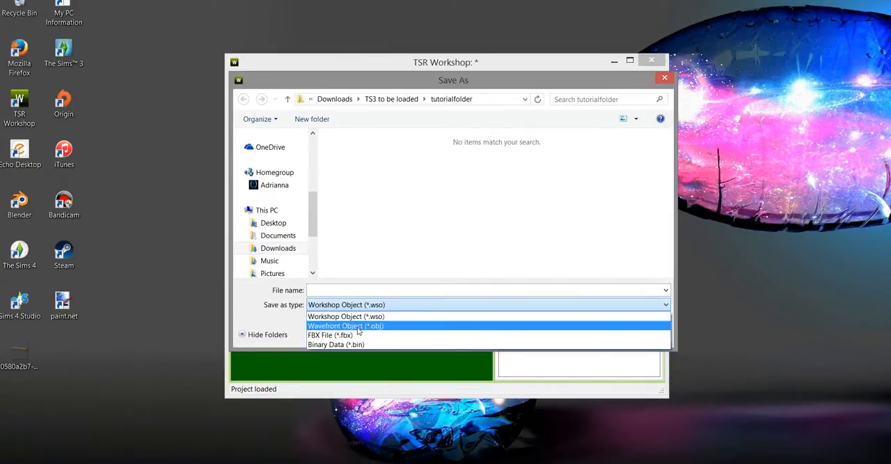
pyautogui.click(345, 326)
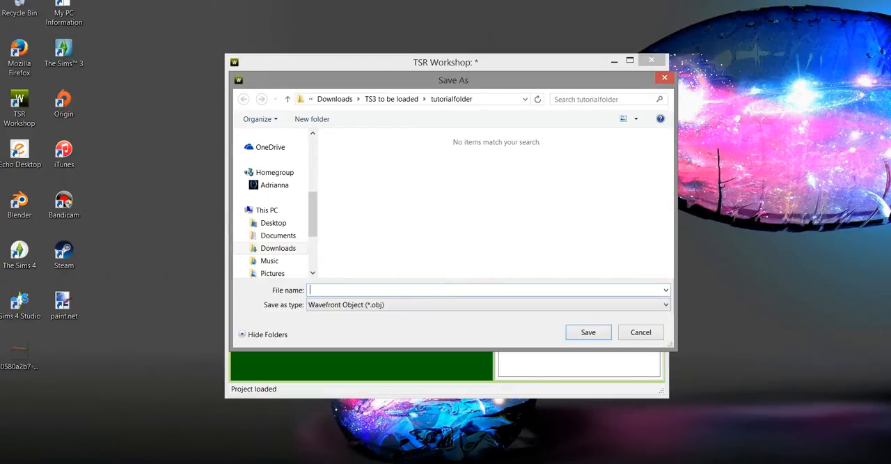
pyautogui.write('coffeetabl')
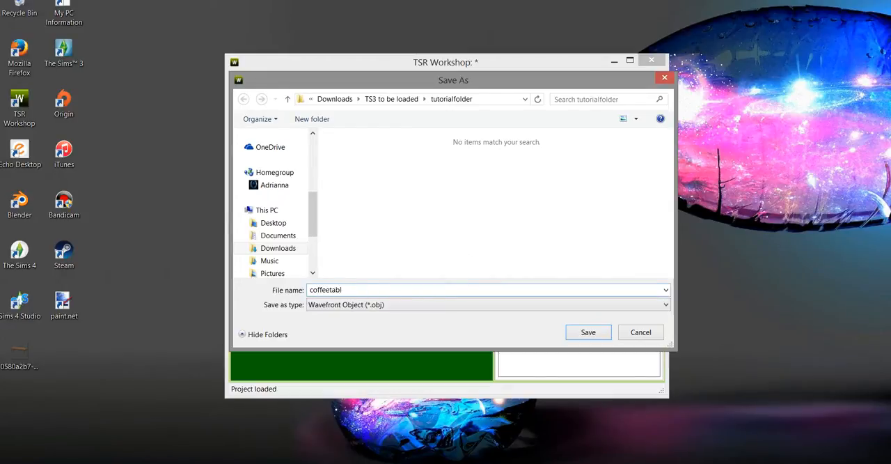
pyautogui.write('emesh')
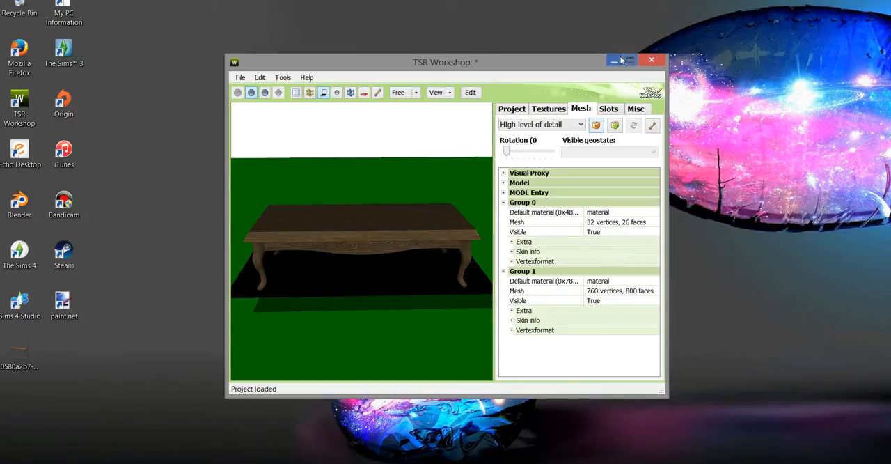
# In s3oc, list the Normal objects available for cloning from the Cloning menu
pyautogui.click(241, 78)
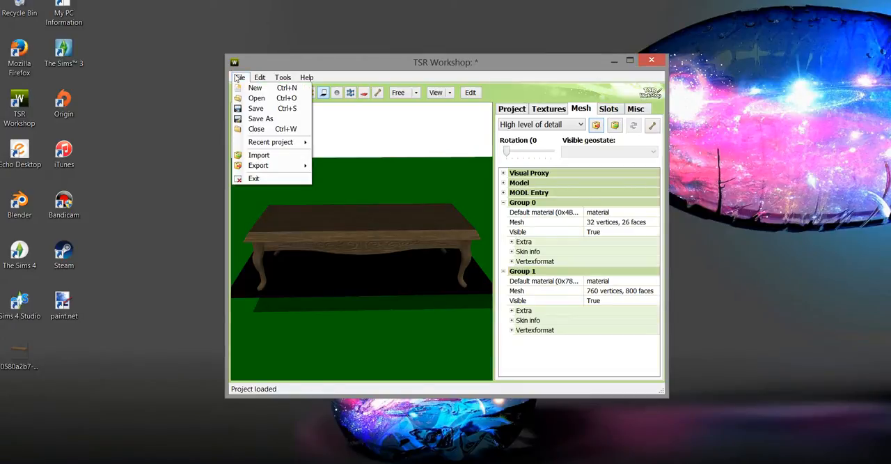
pyautogui.moveTo(606, 46)
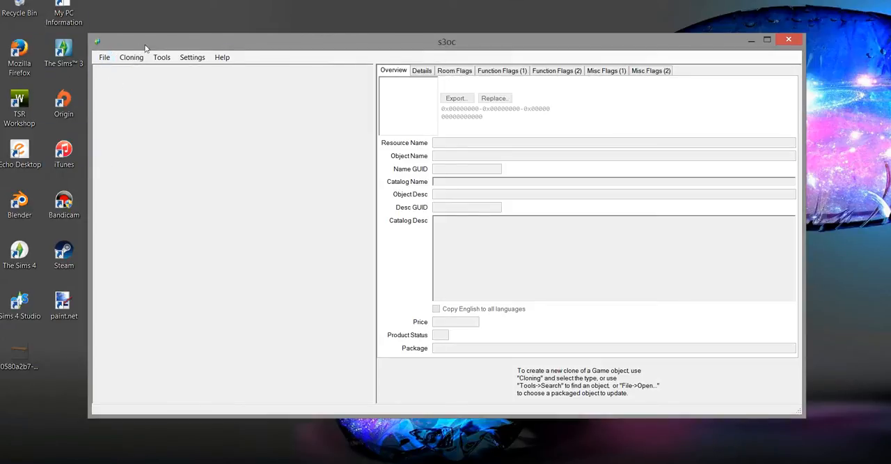
pyautogui.click(132, 57)
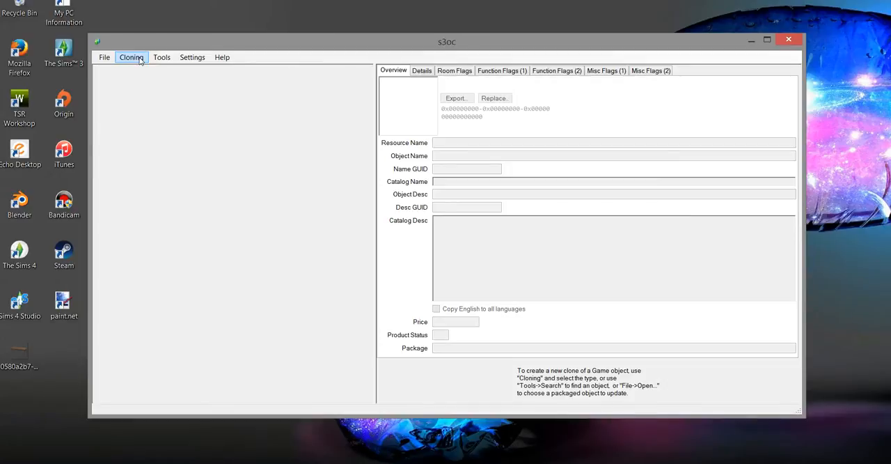
pyautogui.click(132, 57)
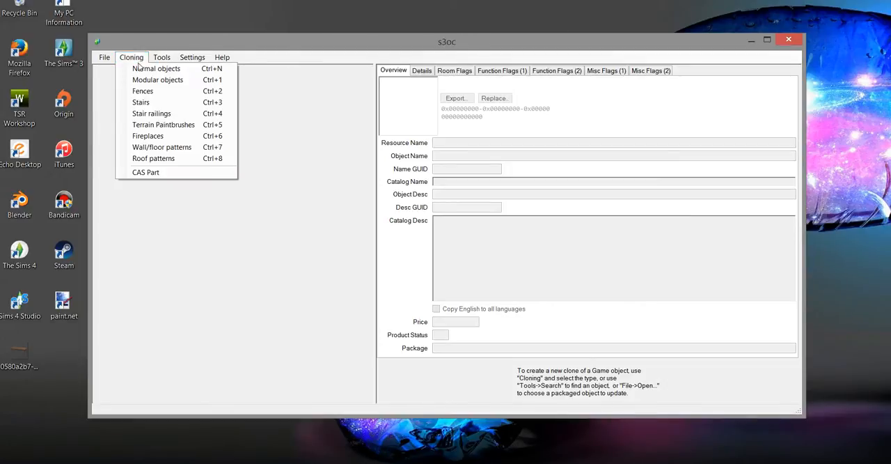
pyautogui.moveTo(145, 70)
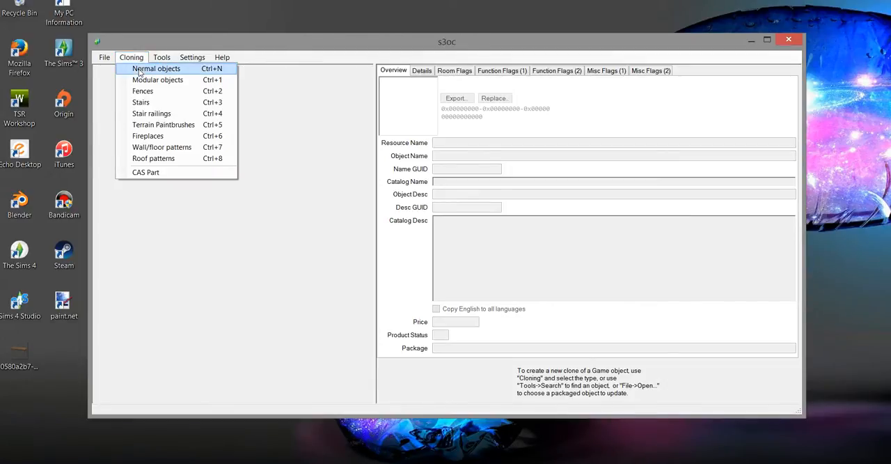
pyautogui.click(158, 69)
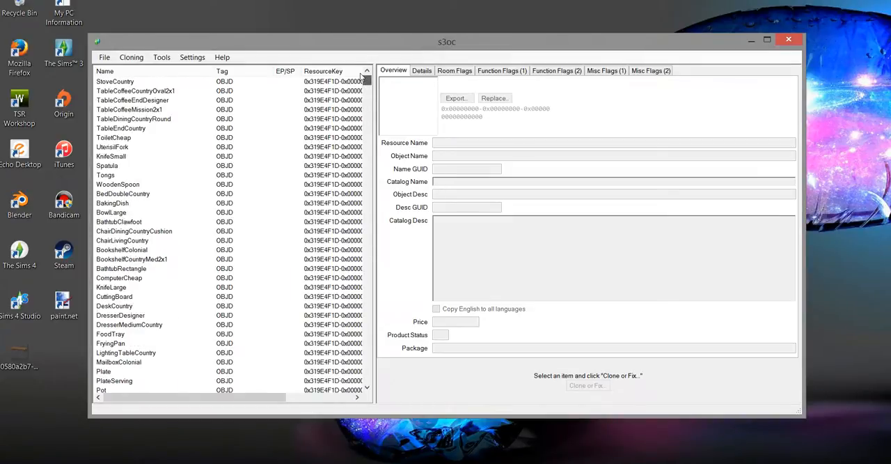
# Select dresserAntiqueKids, the Children's Chest of Drawers, and choose Clone or Fix
pyautogui.scroll(-3)
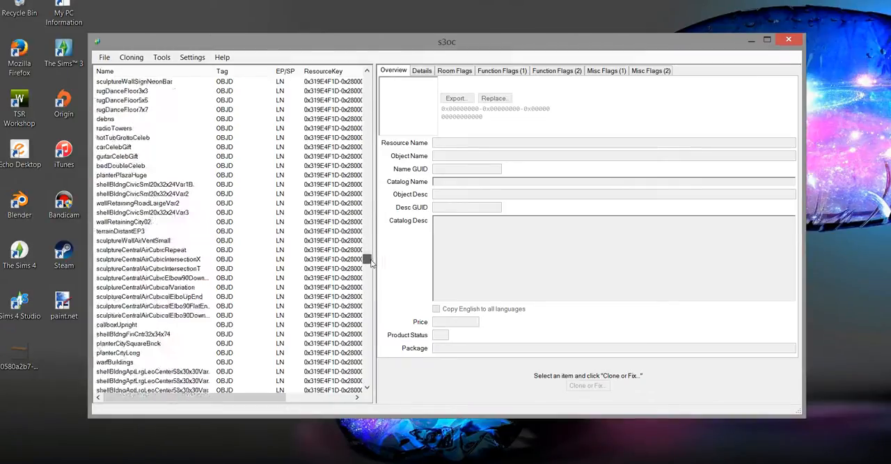
pyautogui.scroll(-3)
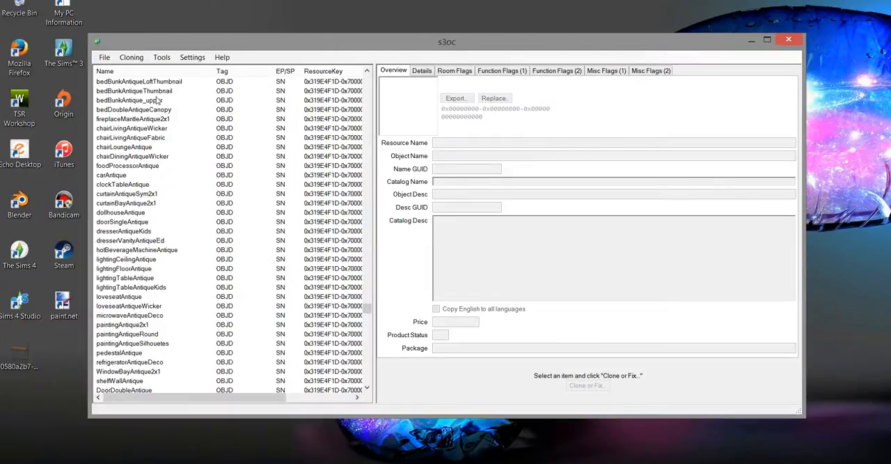
pyautogui.moveTo(154, 237)
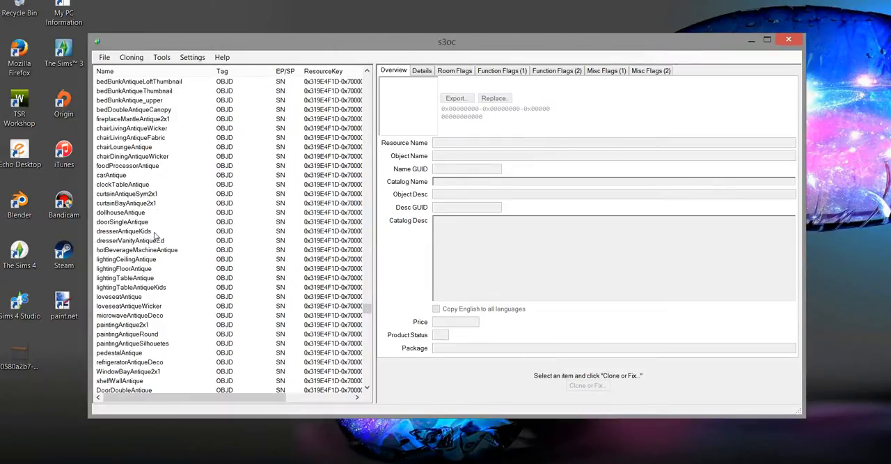
pyautogui.click(124, 230)
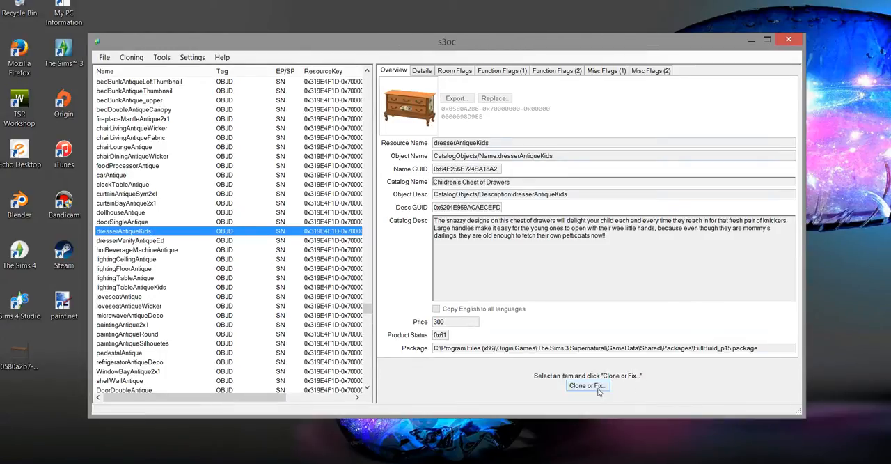
pyautogui.click(588, 385)
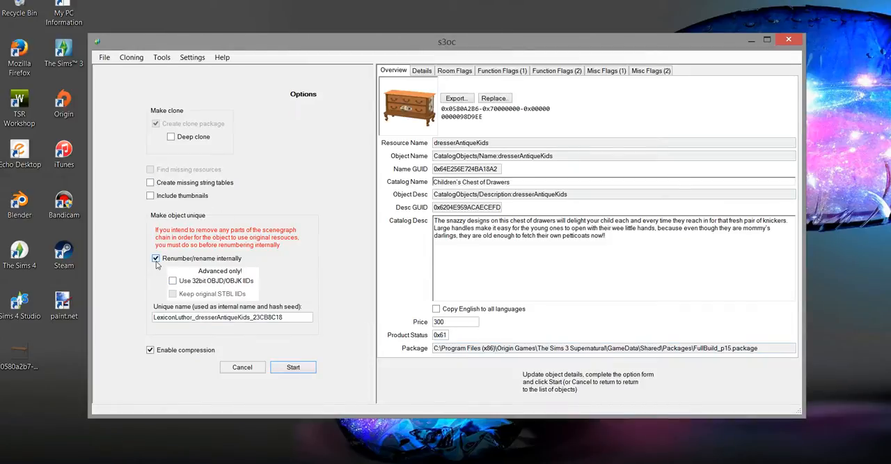
# Save the cloned package as dresserAntiqueKids_23CB8C18 in tutorialfolder and dismiss the confirmation
pyautogui.click(293, 367)
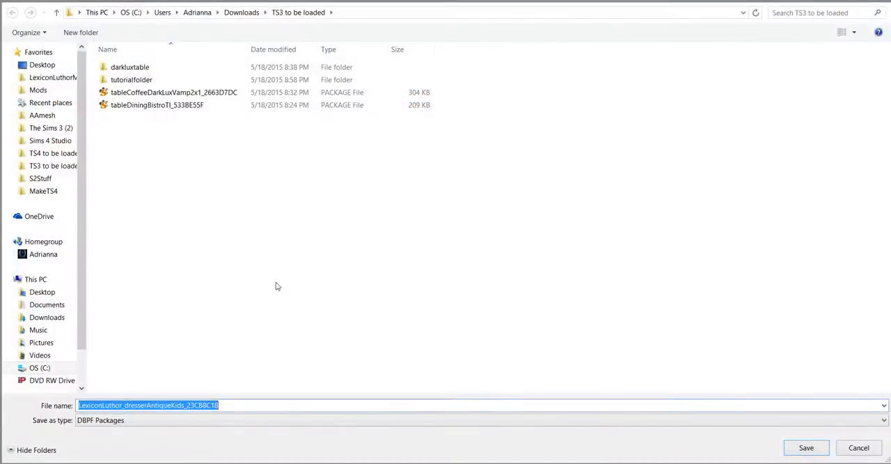
pyautogui.click(131, 79)
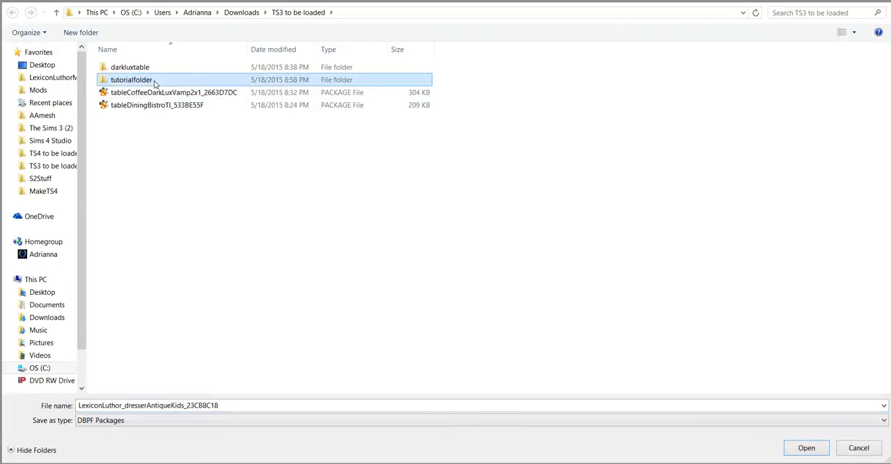
pyautogui.doubleClick(140, 76)
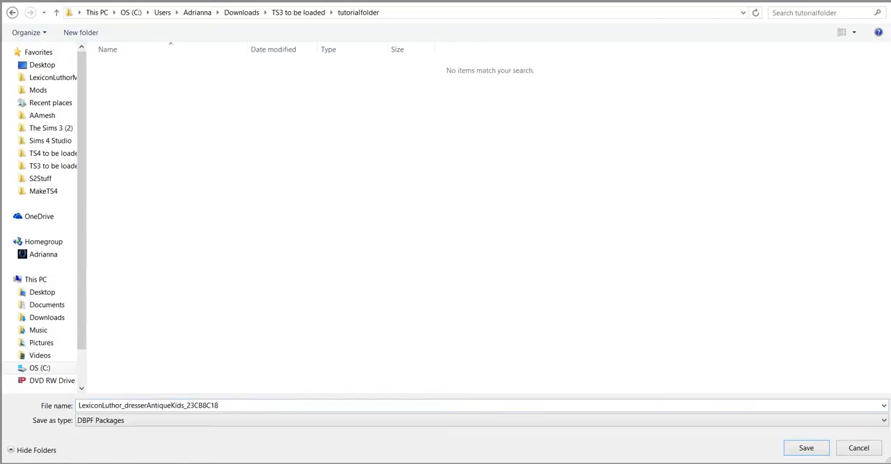
pyautogui.click(124, 405)
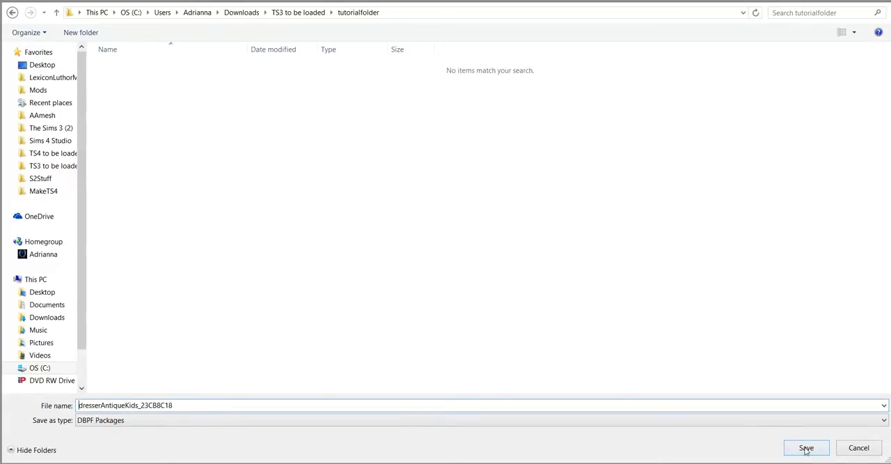
pyautogui.click(806, 448)
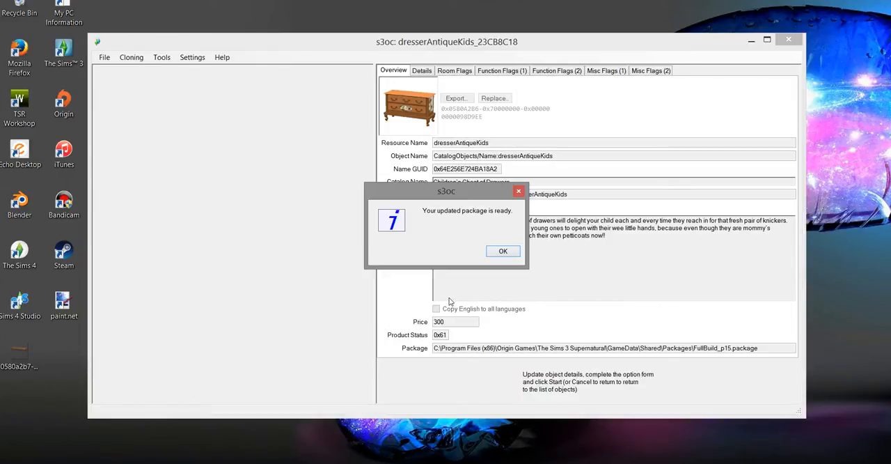
pyautogui.click(503, 251)
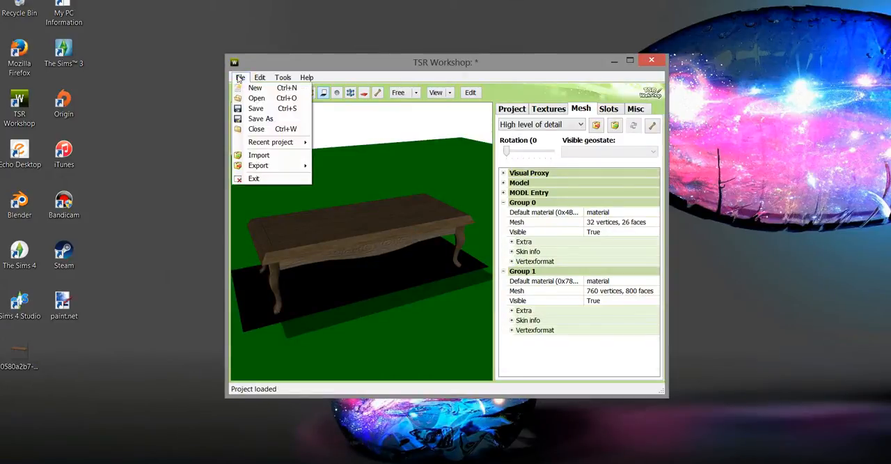
# Close the table project without saving and browse for Package files
pyautogui.click(256, 129)
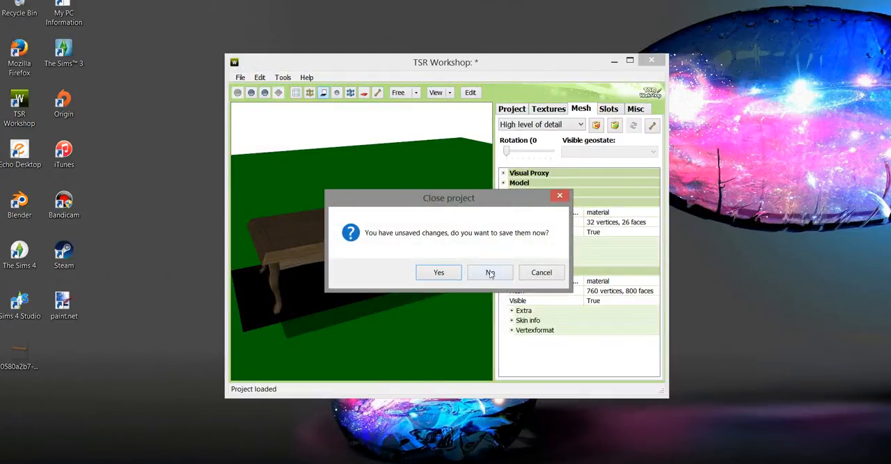
pyautogui.click(490, 273)
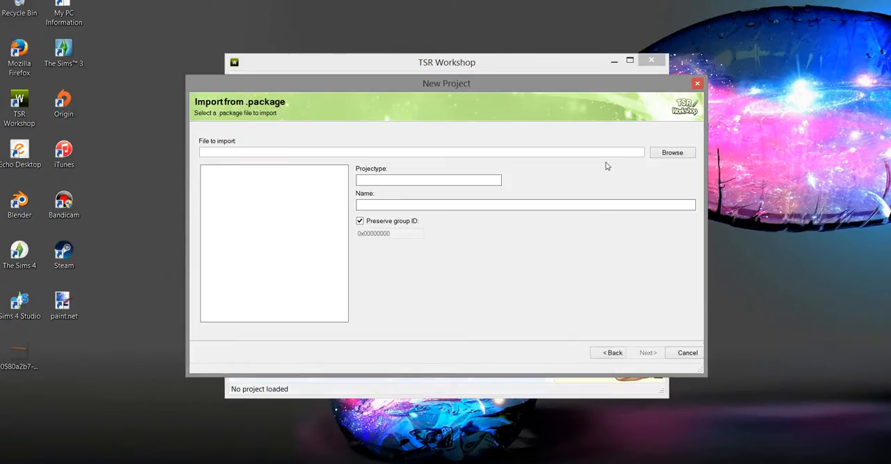
pyautogui.click(672, 152)
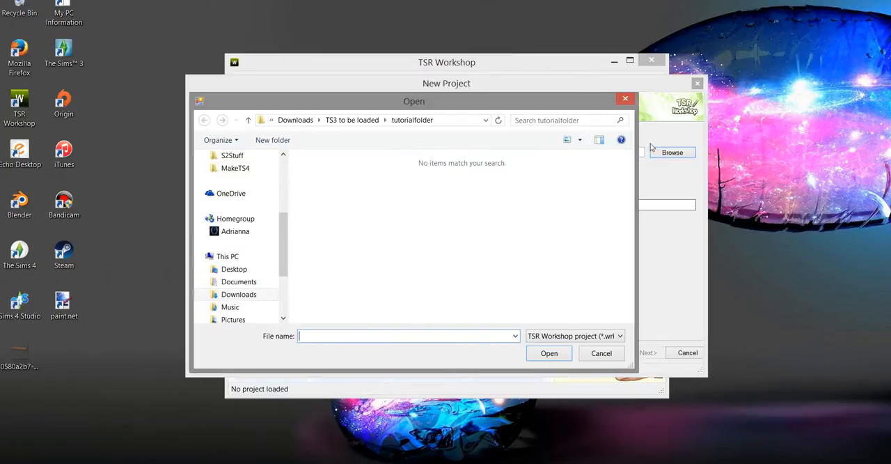
pyautogui.click(620, 335)
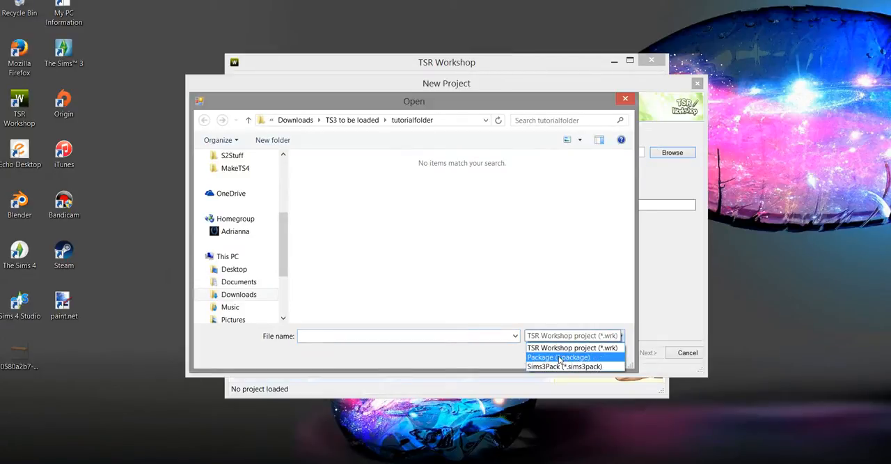
pyautogui.click(557, 356)
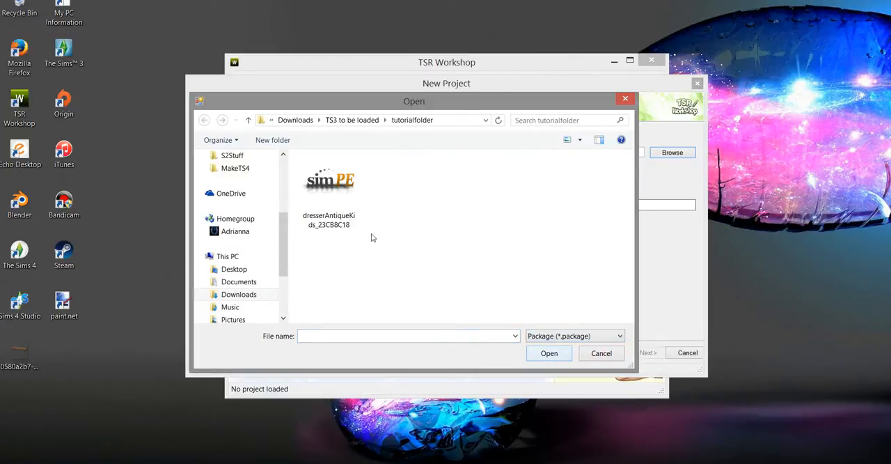
# Import dresserAntiqueKids_23CB8C18 as a non-Sims 4 object project with default details
pyautogui.click(549, 354)
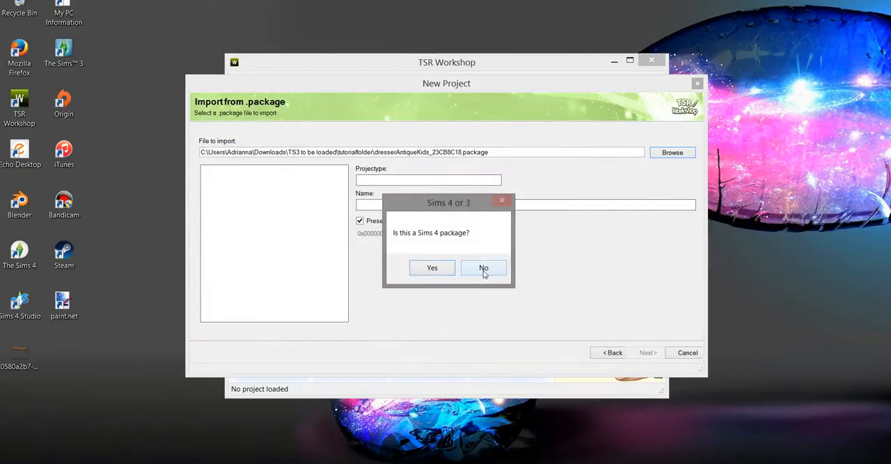
pyautogui.click(483, 268)
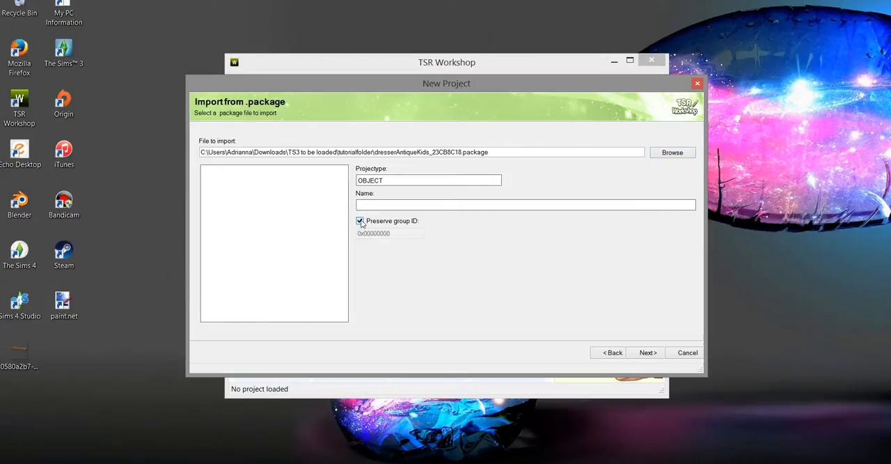
pyautogui.click(647, 353)
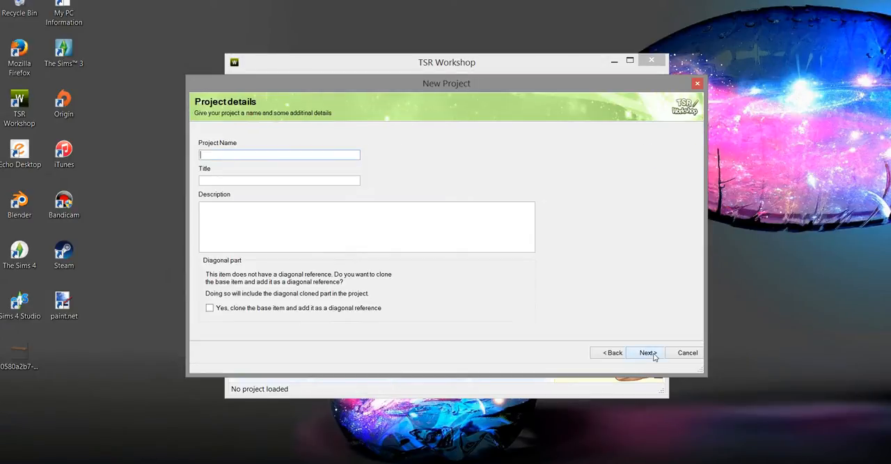
pyautogui.click(646, 352)
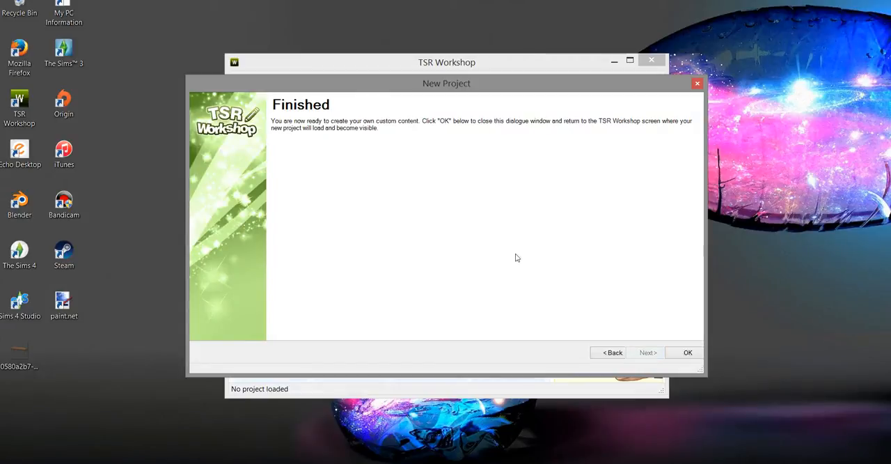
pyautogui.click(688, 353)
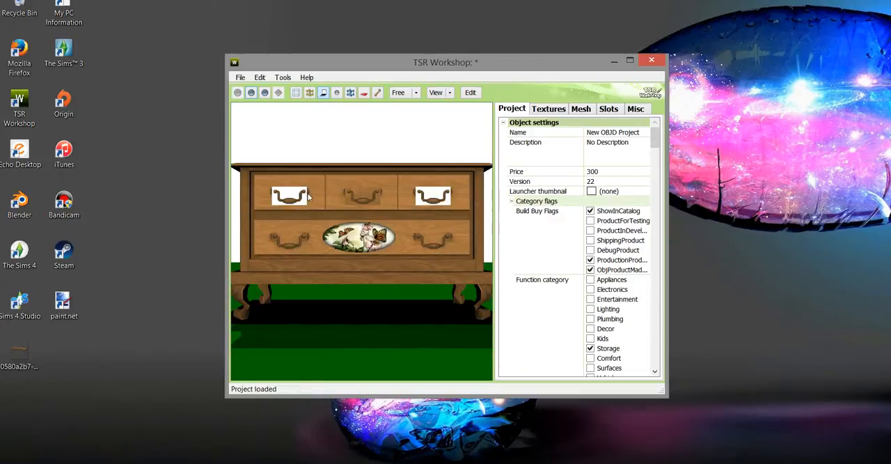
# Show the dresser's Overlay, Mask, Multiplier and Specular textures on the Textures tab
pyautogui.moveTo(307, 195); pyautogui.dragTo(348, 241)
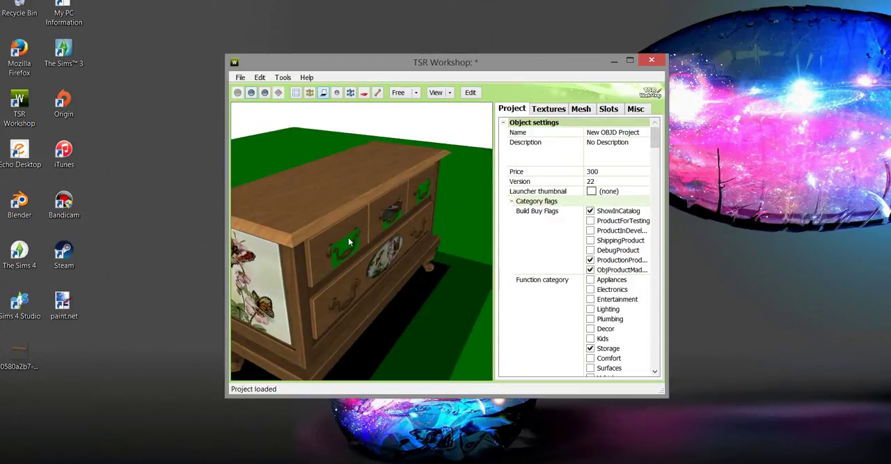
pyautogui.moveTo(348, 242); pyautogui.dragTo(279, 209)
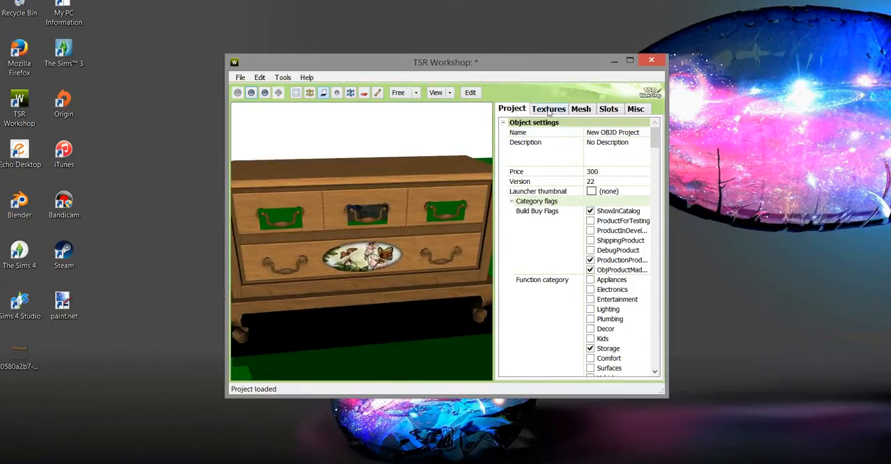
pyautogui.click(549, 109)
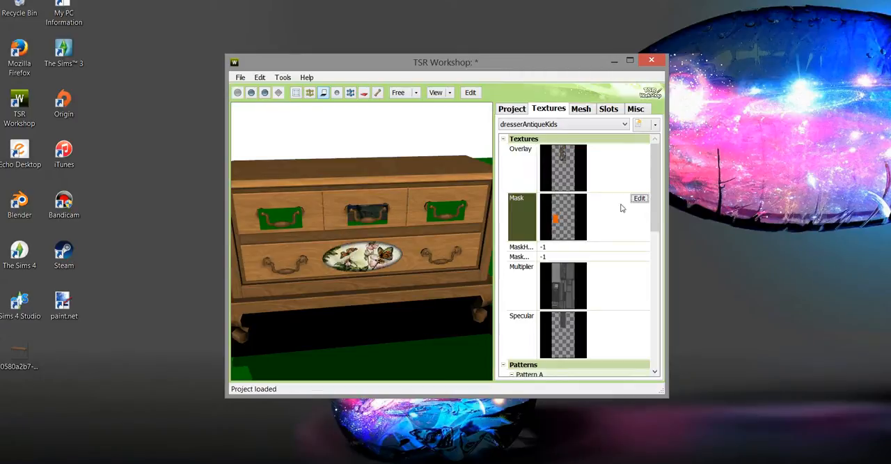
pyautogui.click(640, 197)
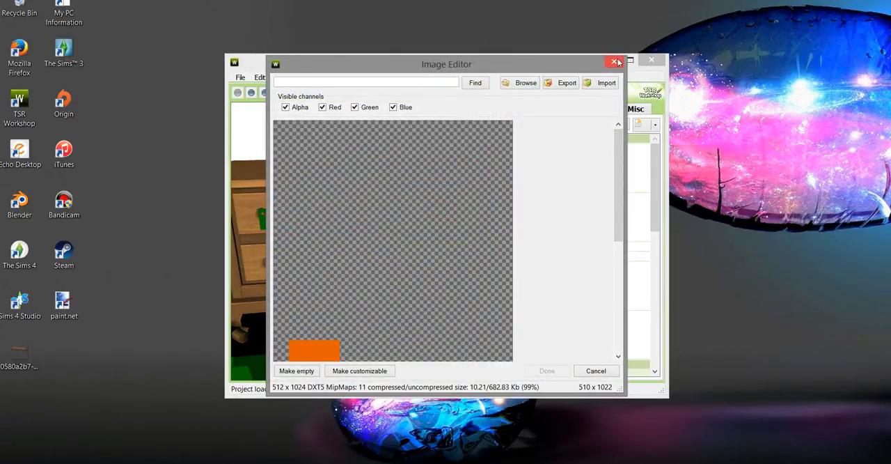
pyautogui.click(567, 83)
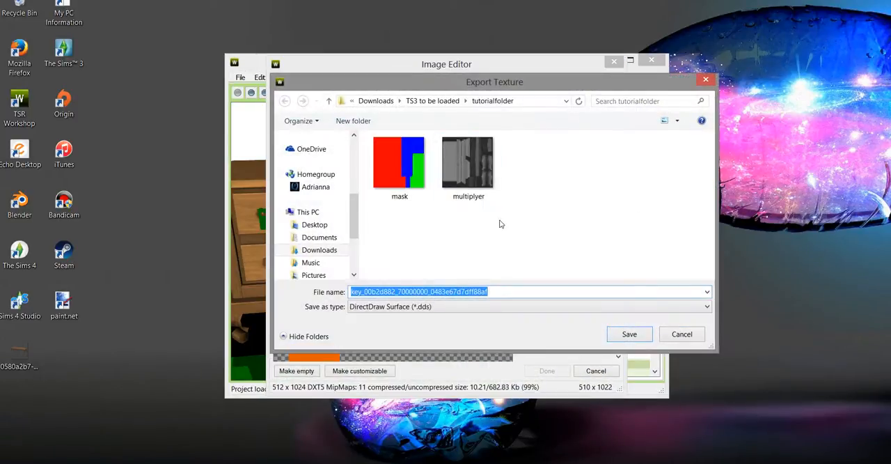
pyautogui.moveTo(519, 271)
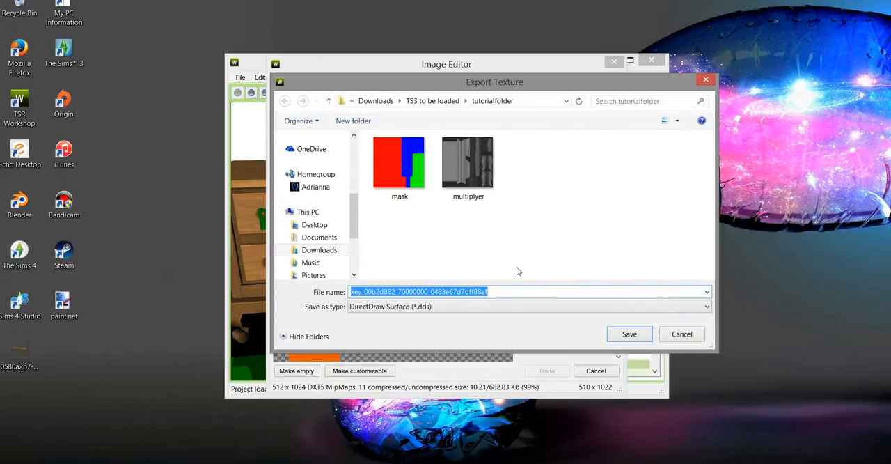
pyautogui.write('dressermultiplyer')
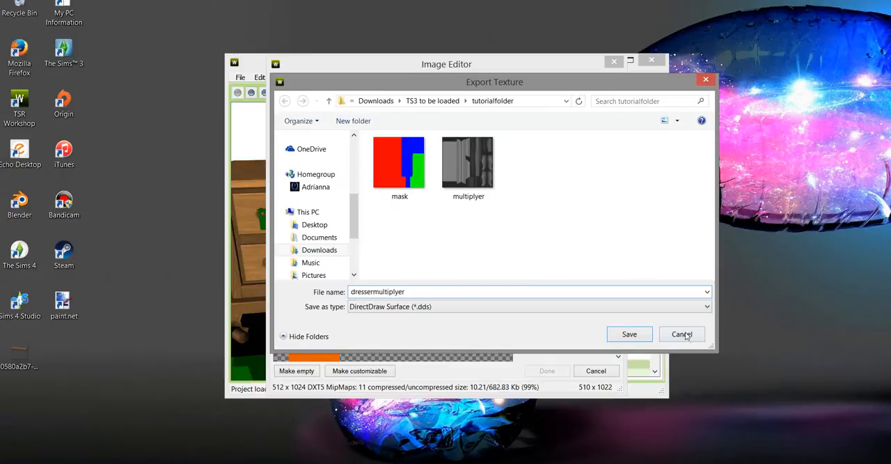
pyautogui.click(682, 334)
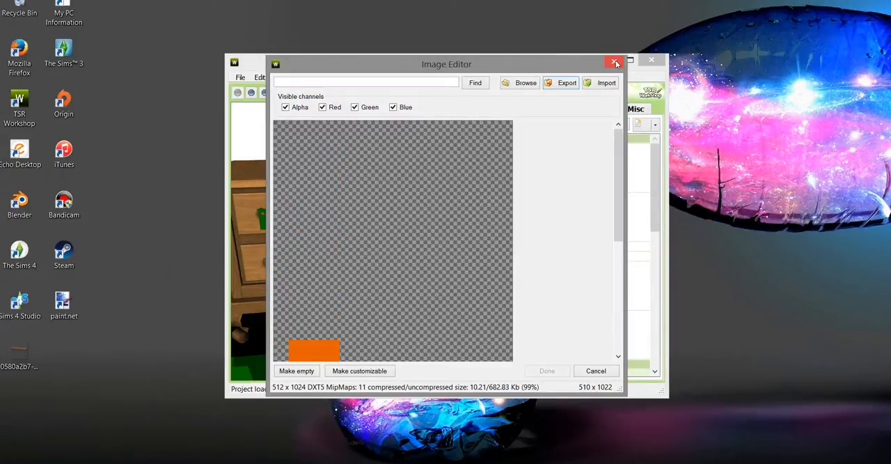
pyautogui.click(613, 63)
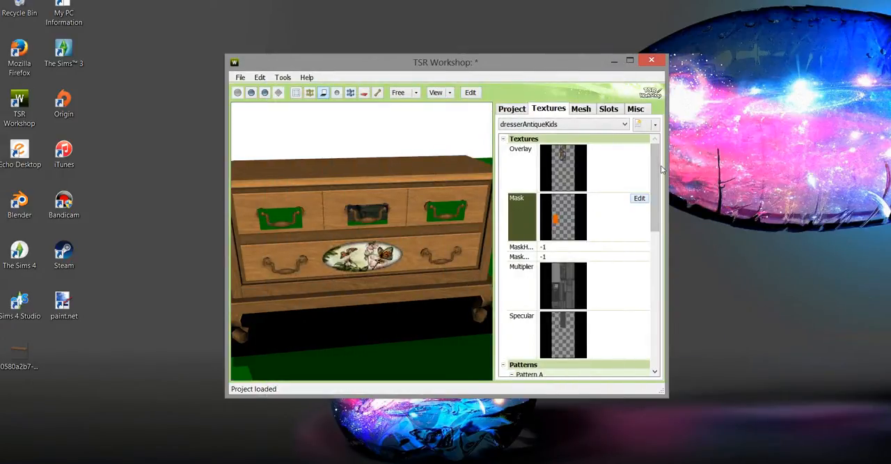
# Review the dresser's Mesh tab, then close the project without saving
pyautogui.click(582, 108)
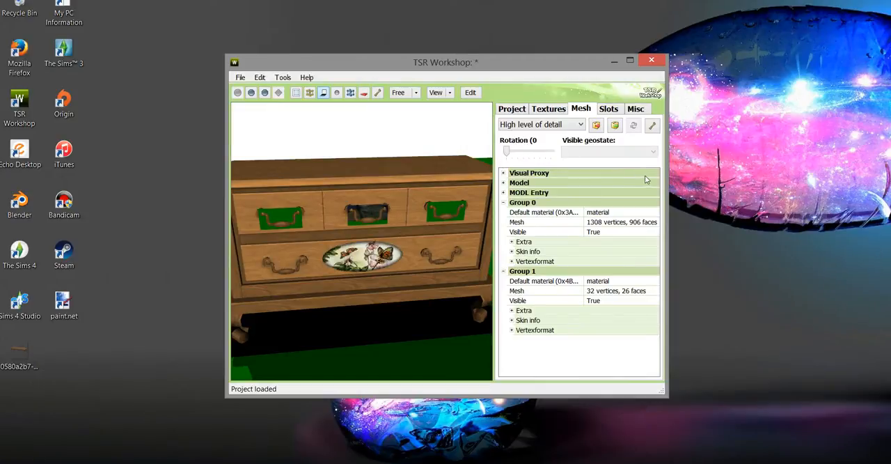
pyautogui.moveTo(265, 38)
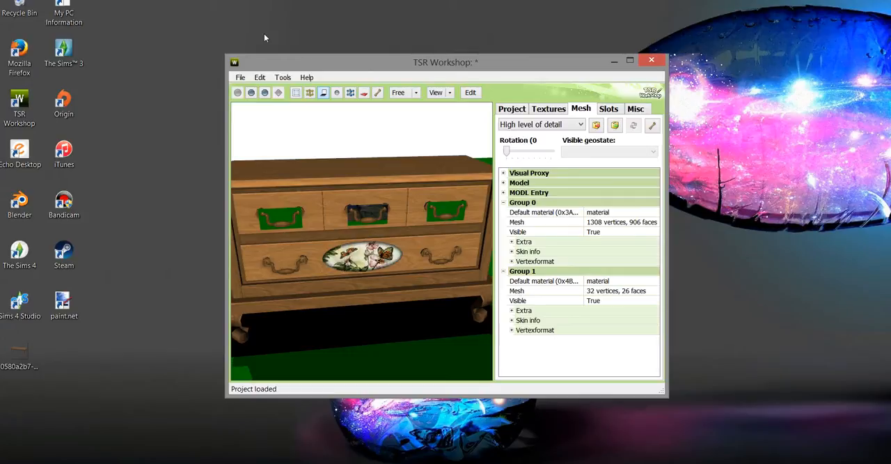
pyautogui.click(240, 76)
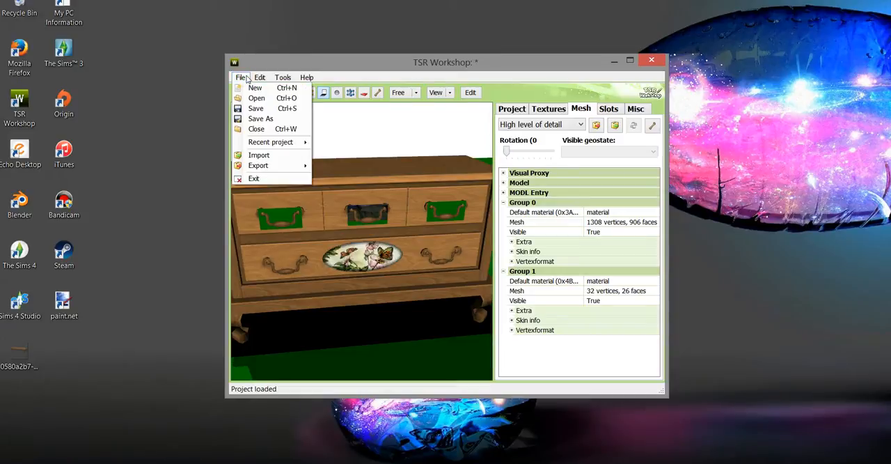
pyautogui.click(256, 129)
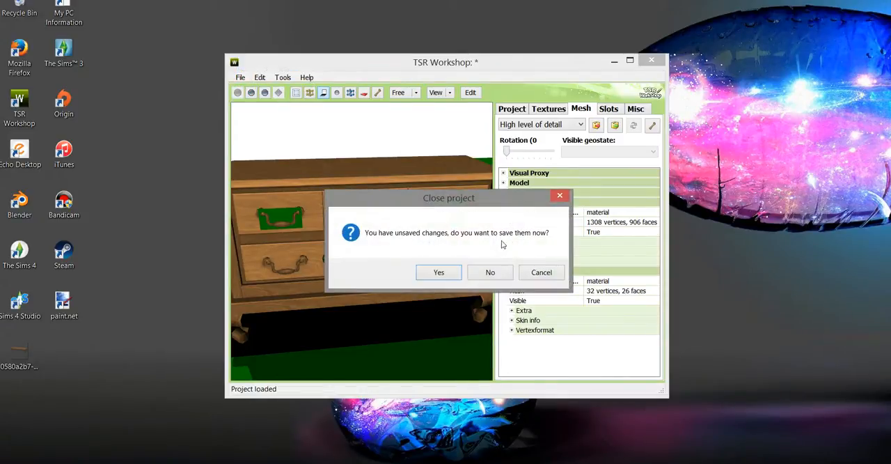
pyautogui.click(490, 272)
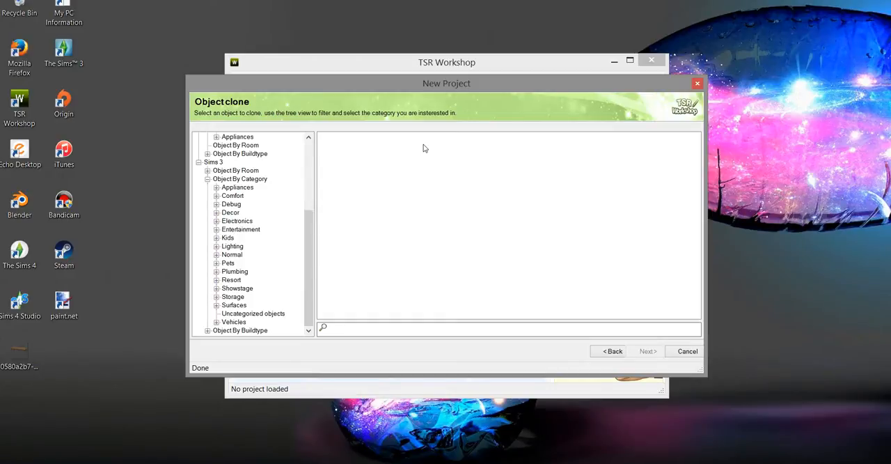
pyautogui.moveTo(433, 126)
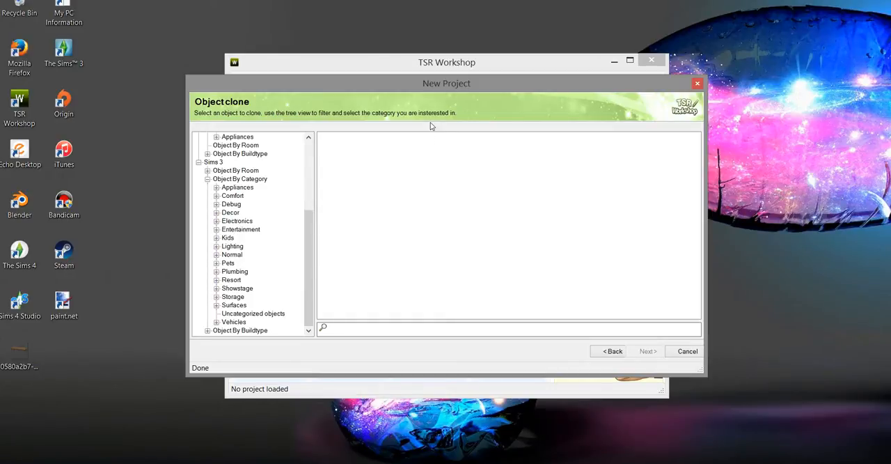
pyautogui.moveTo(428, 133)
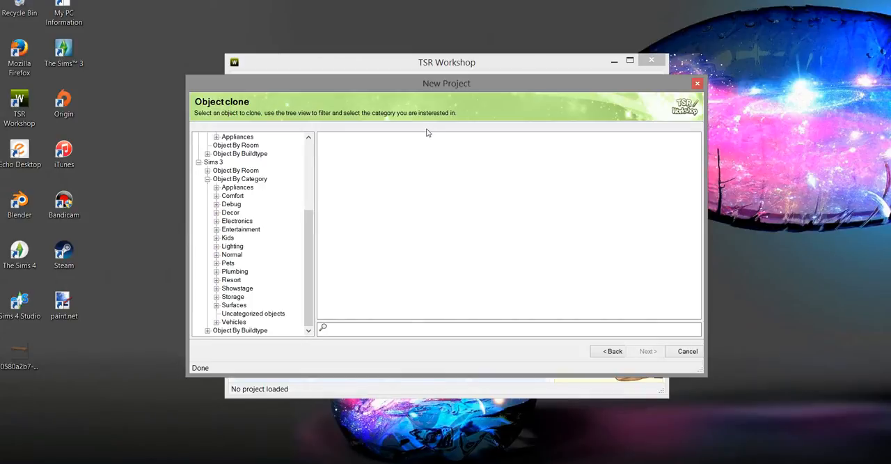
pyautogui.moveTo(336, 187)
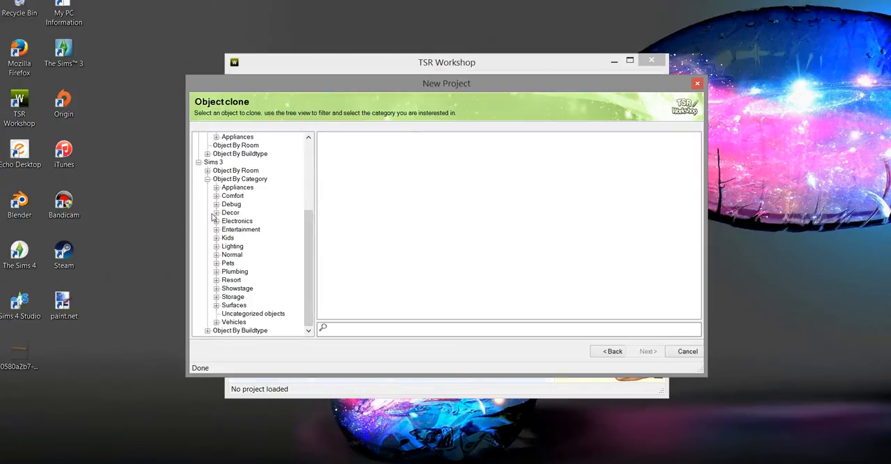
# Choose Sculpture venus under Sims 3 Decor > Sculptures to clone and continue
pyautogui.click(216, 212)
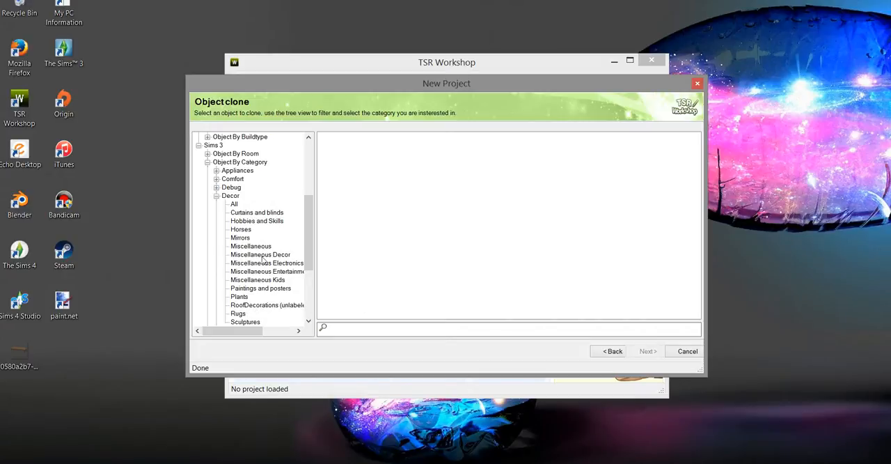
pyautogui.click(245, 322)
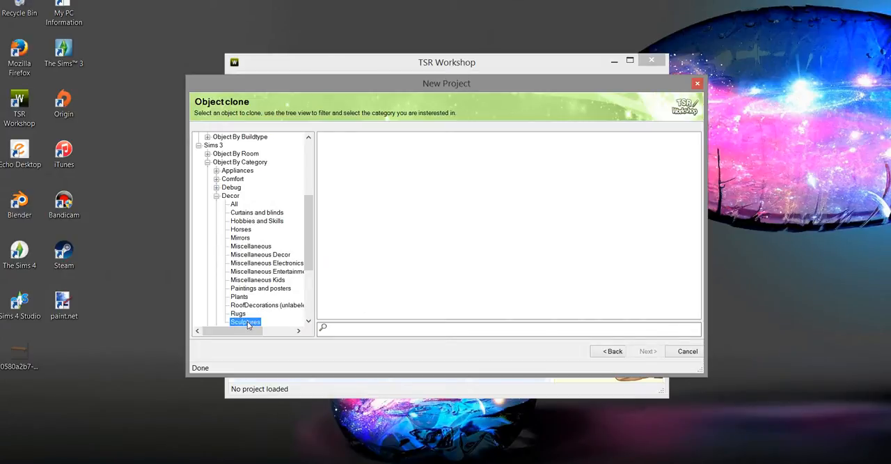
pyautogui.click(245, 322)
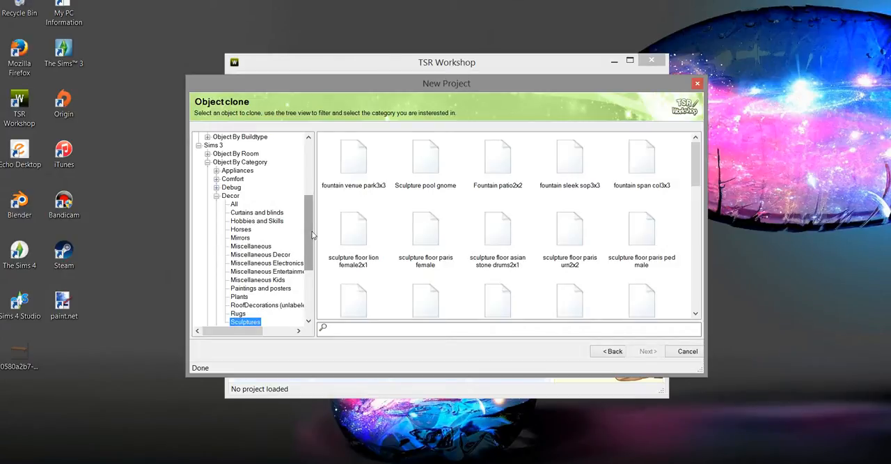
pyautogui.moveTo(696, 120)
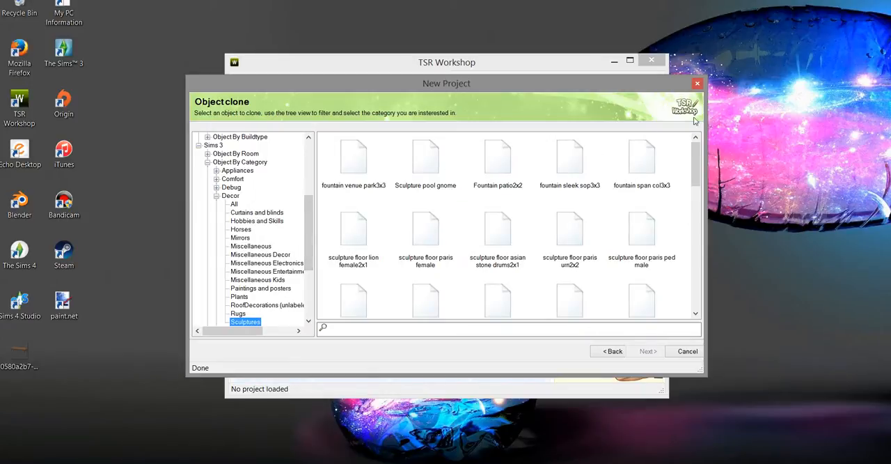
pyautogui.scroll(-3)
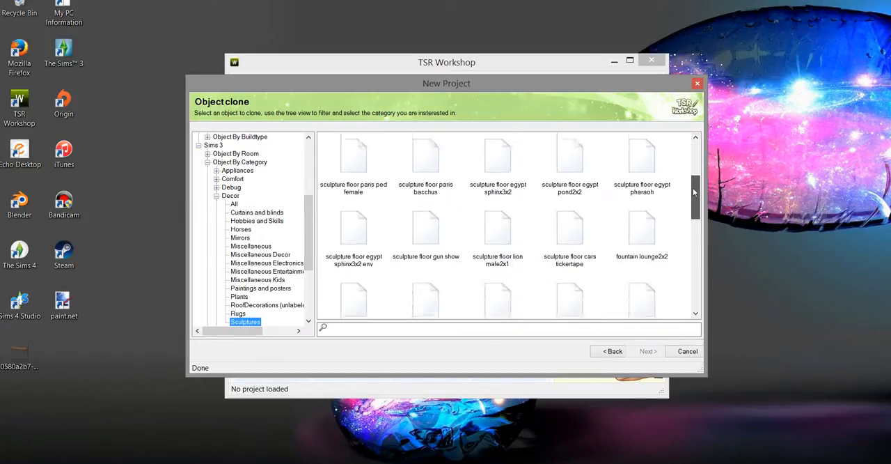
pyautogui.scroll(-3)
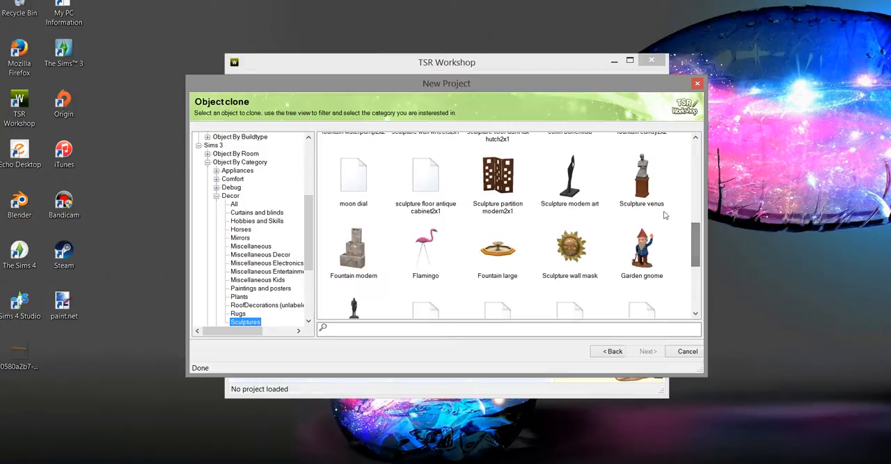
pyautogui.click(642, 177)
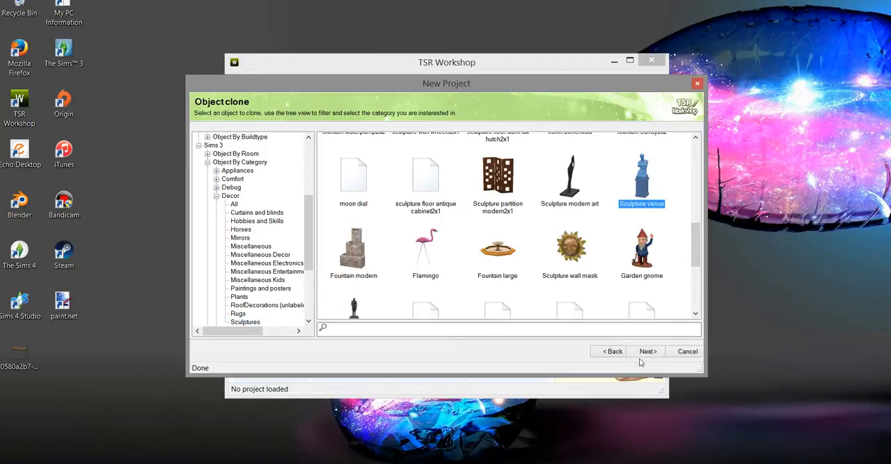
pyautogui.click(647, 351)
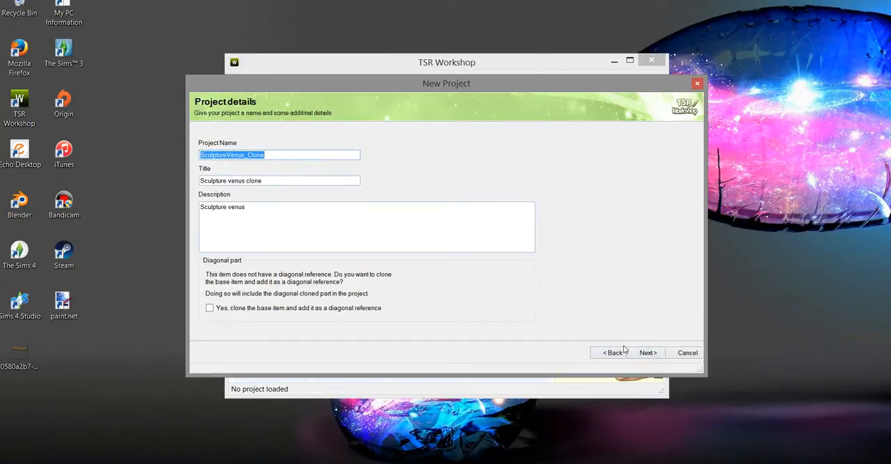
# Load SculptureVenus_Clone with default details and review its textures and mesh levels of detail
pyautogui.click(647, 352)
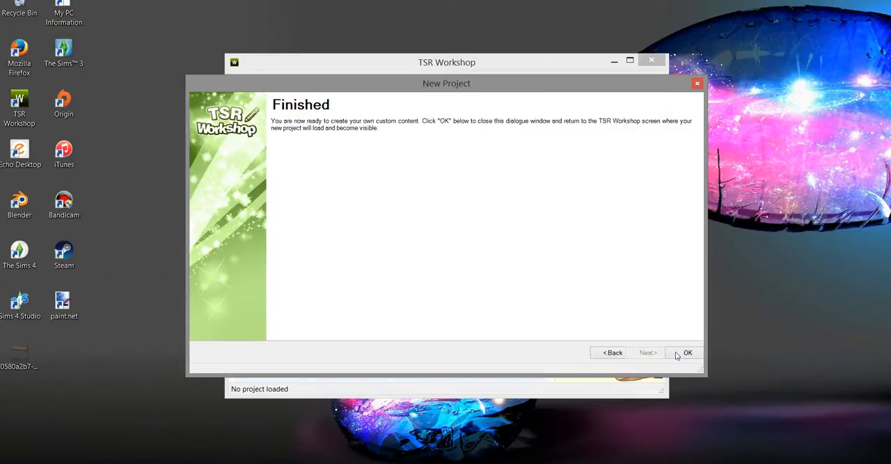
pyautogui.click(688, 352)
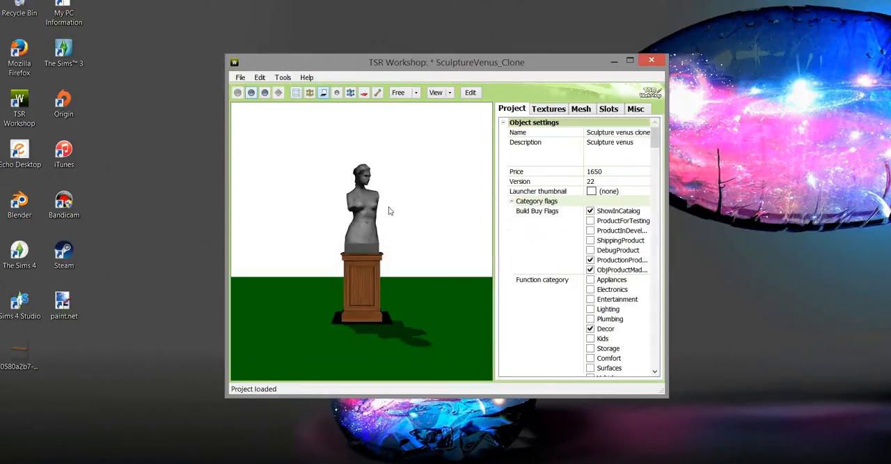
pyautogui.click(548, 109)
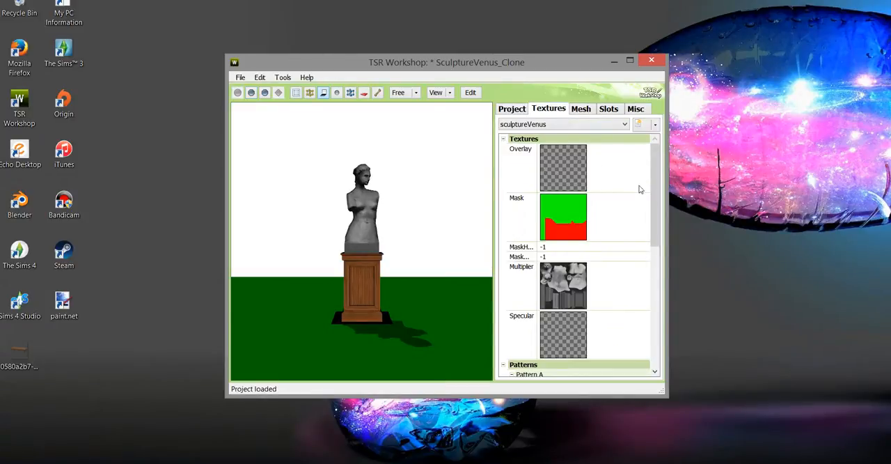
pyautogui.click(581, 109)
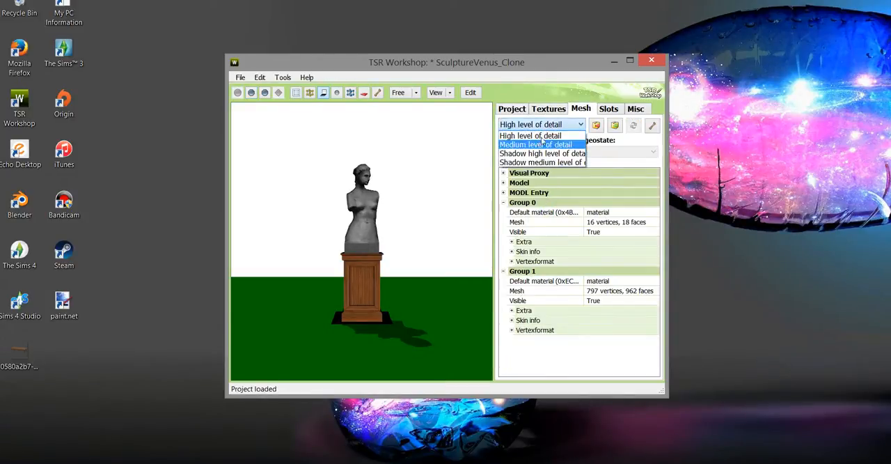